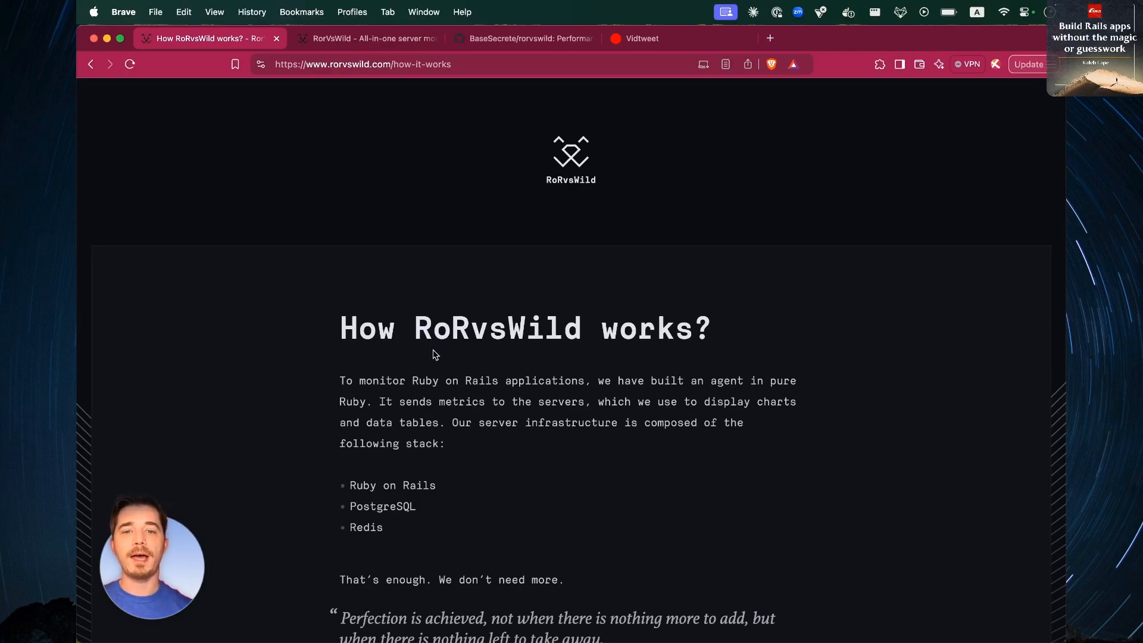
Switch to the RoRvsWild VidTweet requests dashboard and keep it sorted by Impact.
scroll(down, 3)
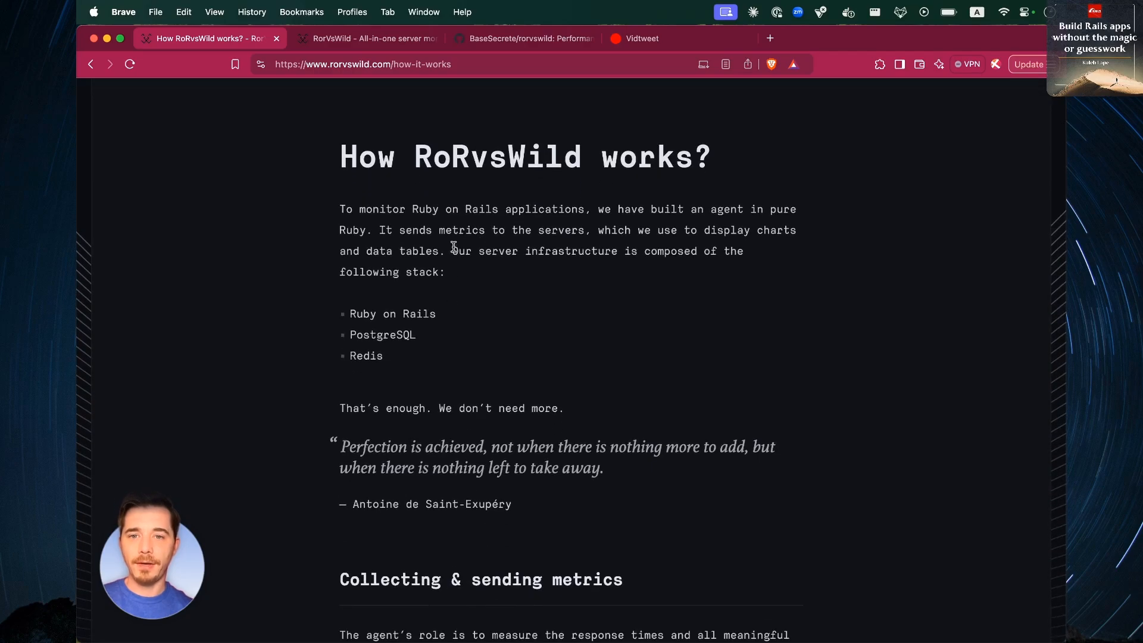
scroll(down, 3)
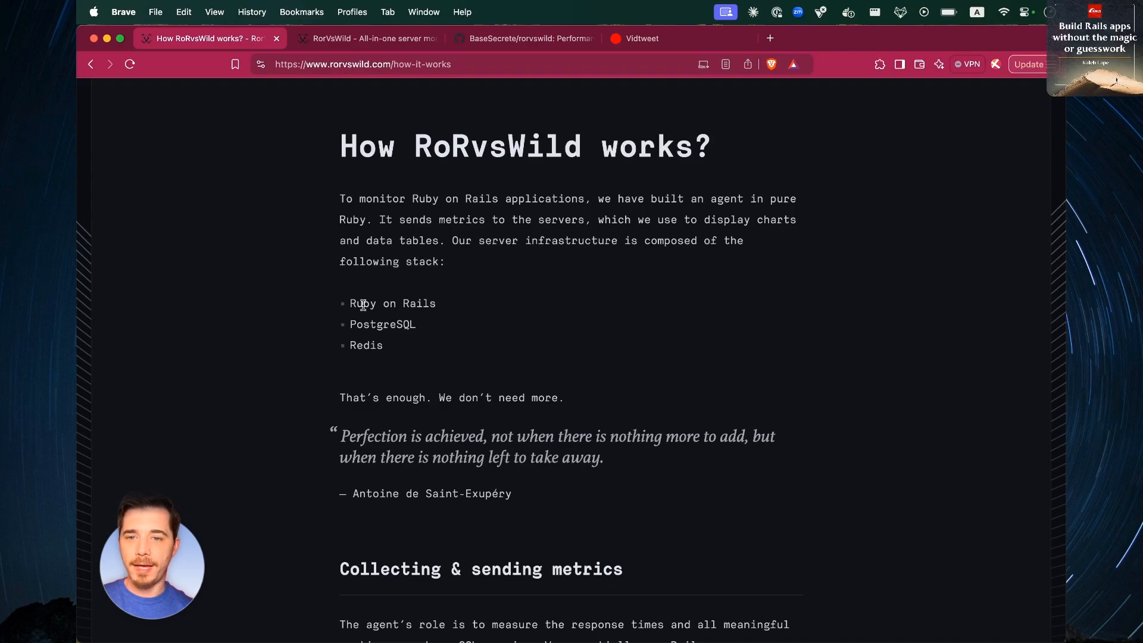
mouse_move(860, 458)
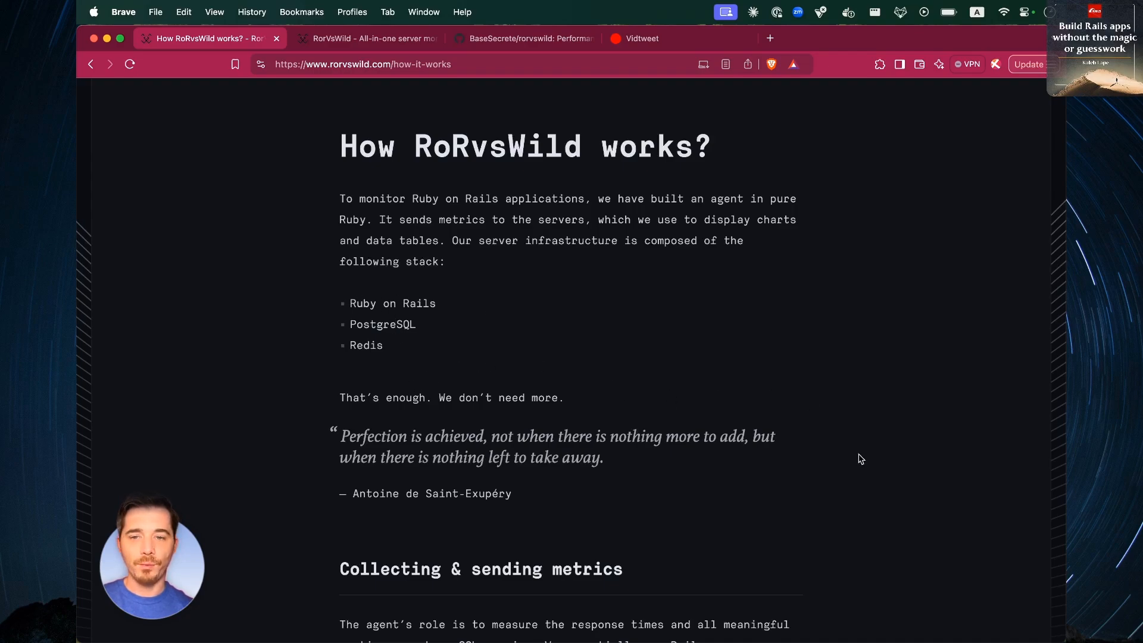
scroll(down, 3)
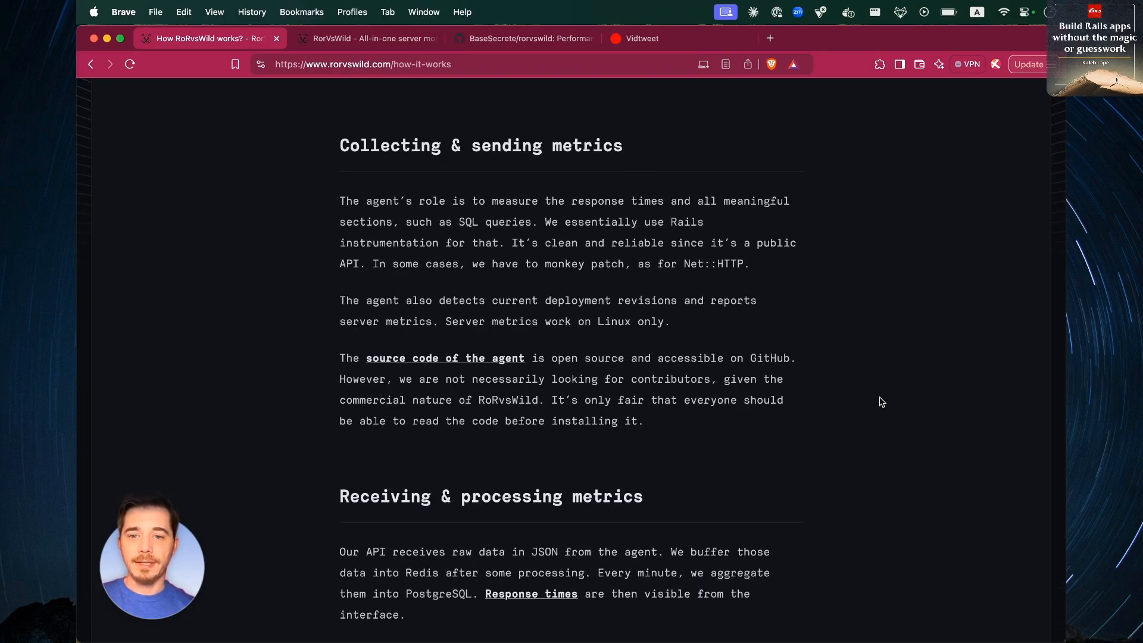
scroll(down, 3)
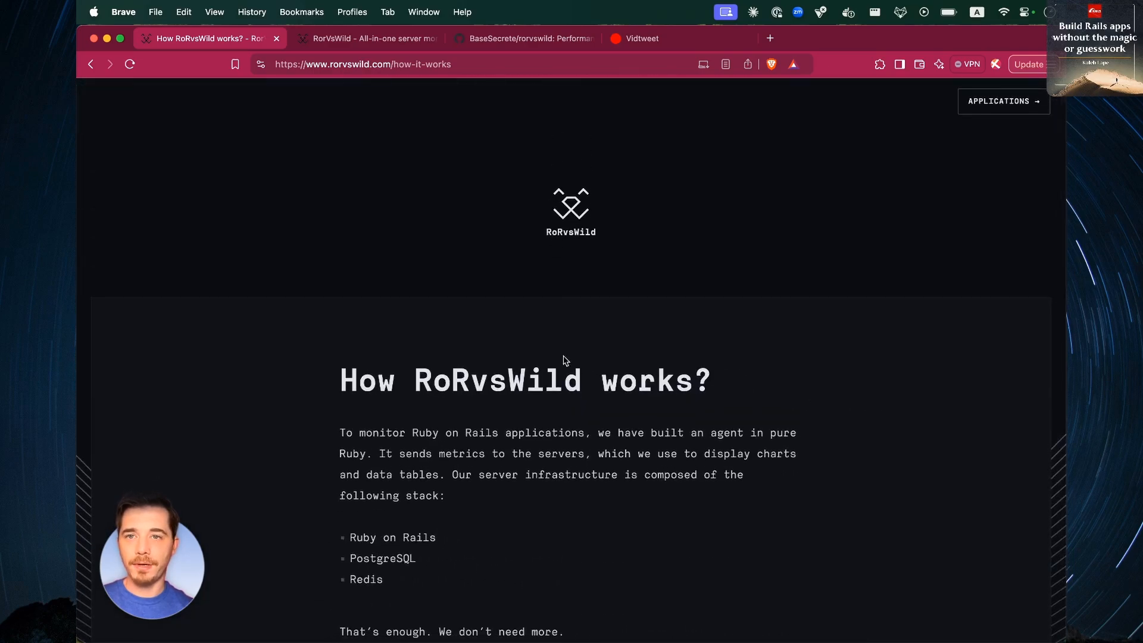
mouse_move(369, 234)
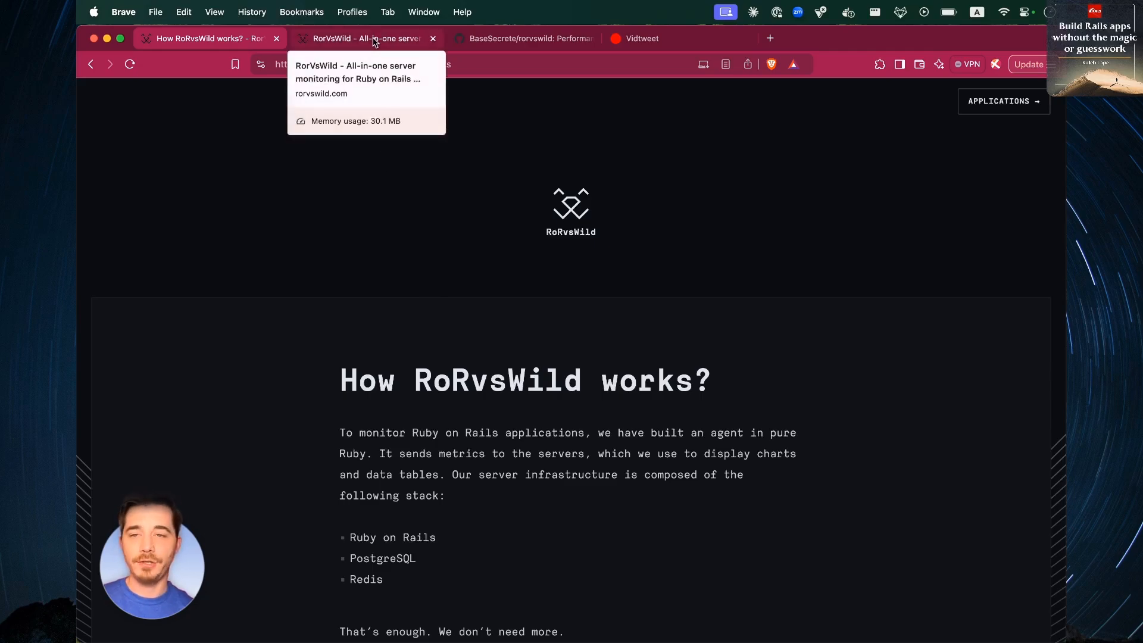
click(364, 38)
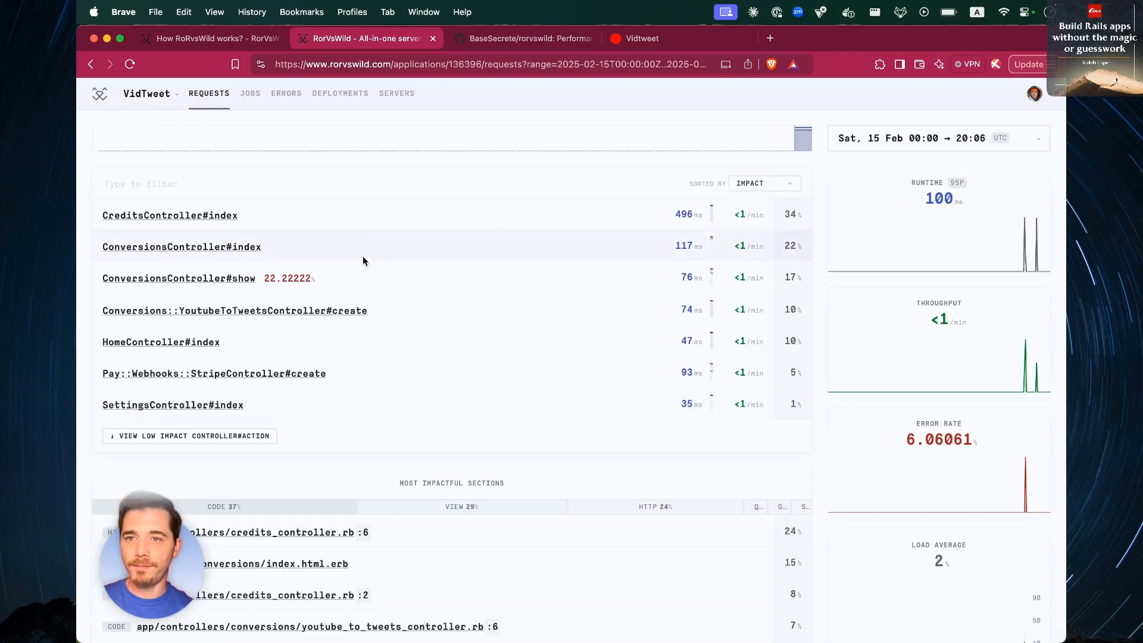
mouse_move(413, 178)
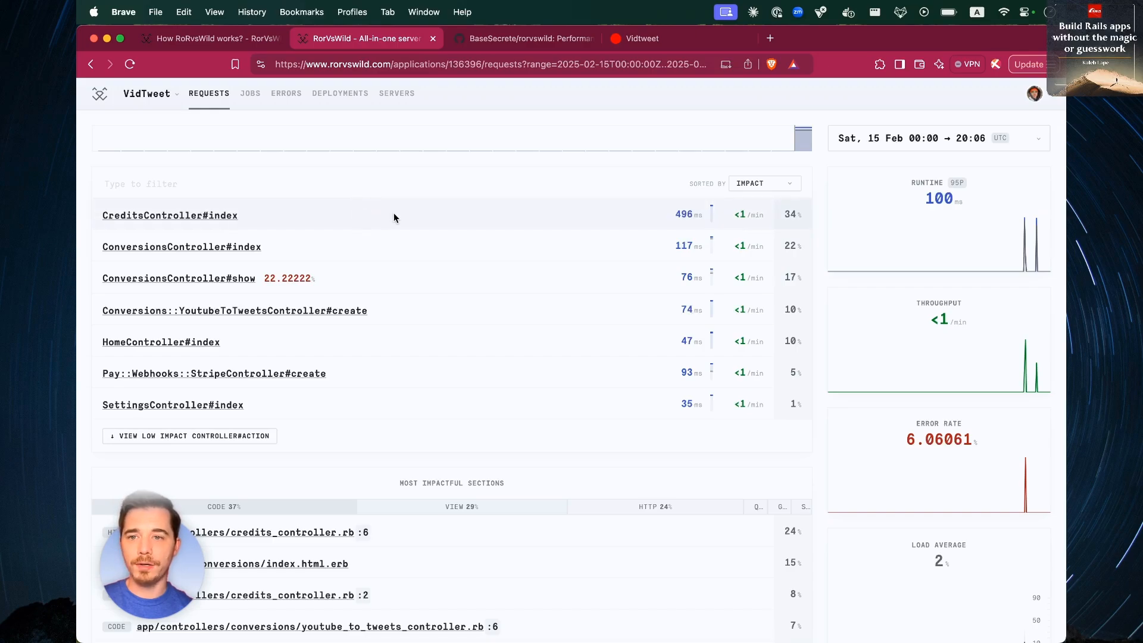
click(763, 183)
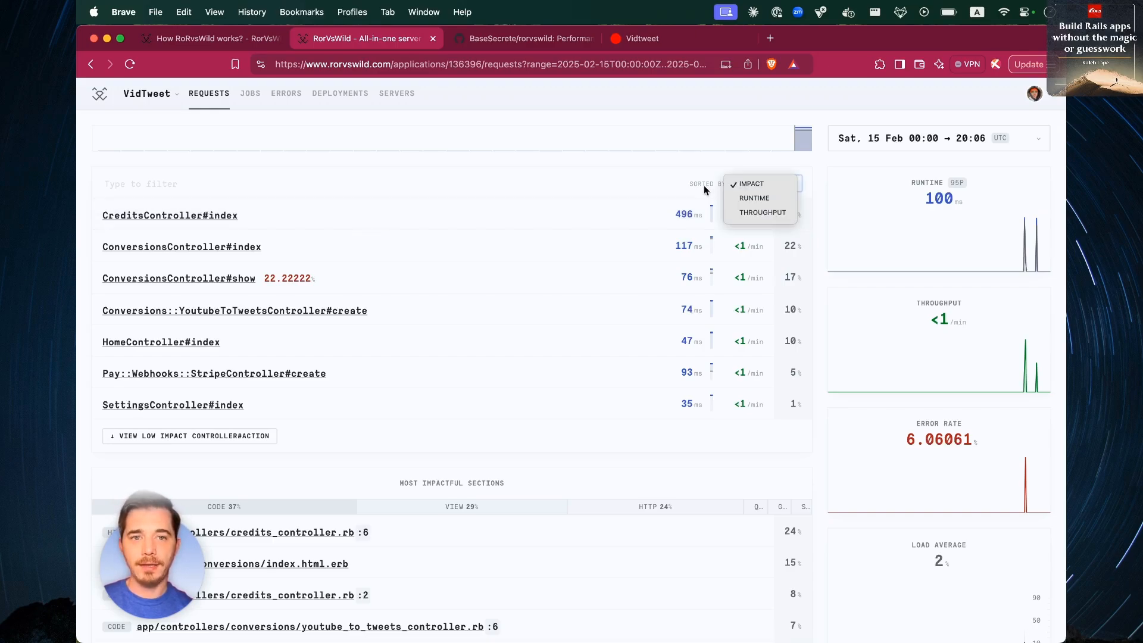
click(751, 183)
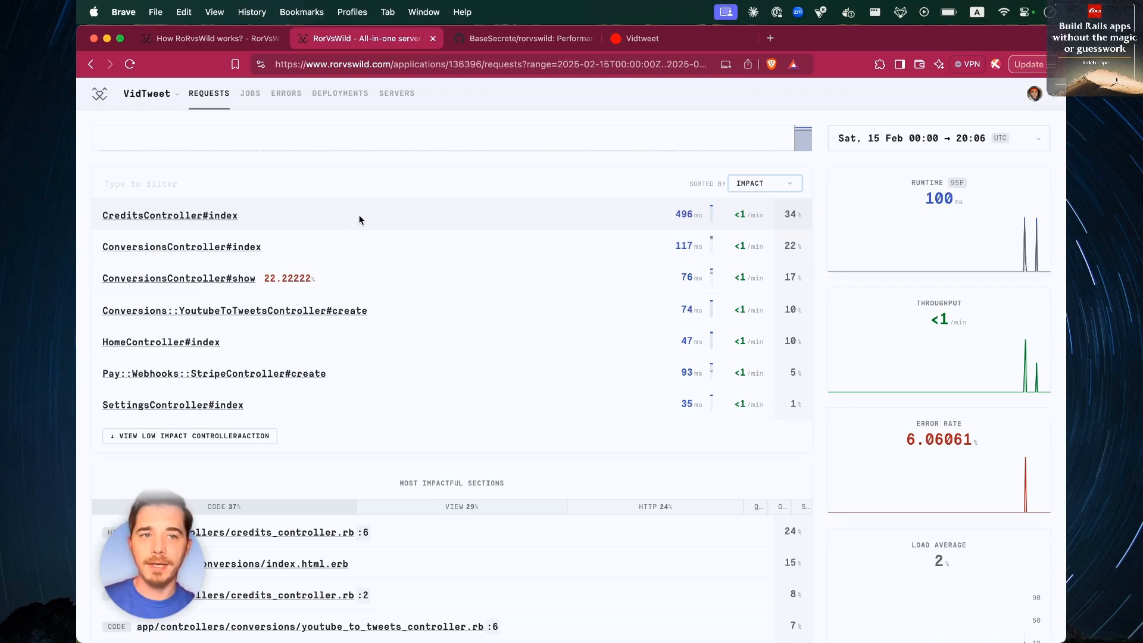
mouse_move(169, 215)
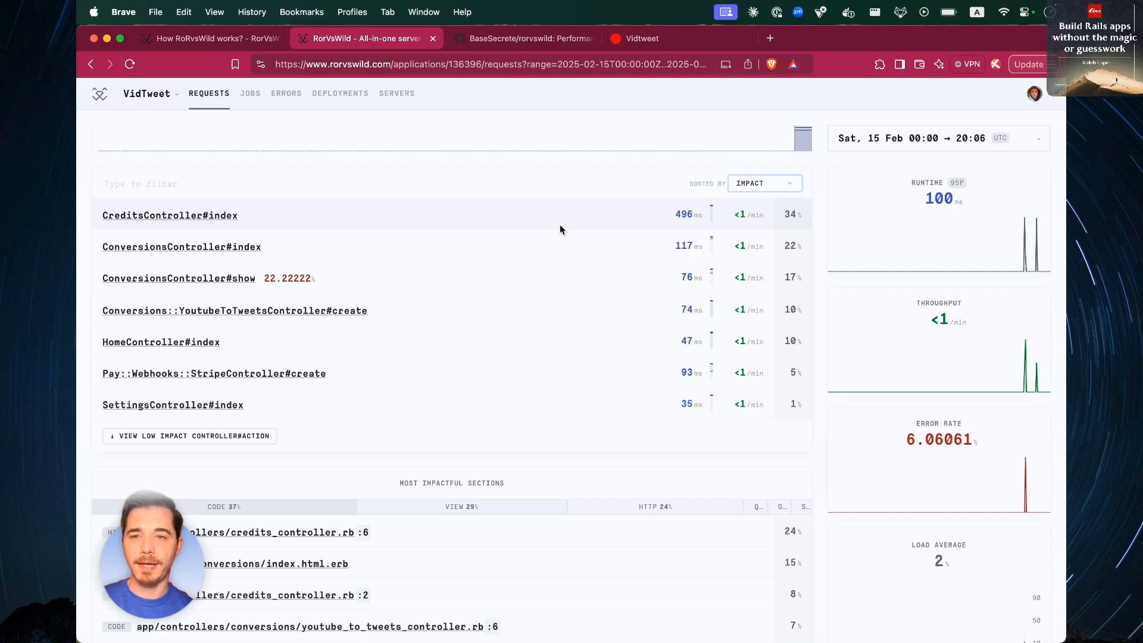
mouse_move(329, 216)
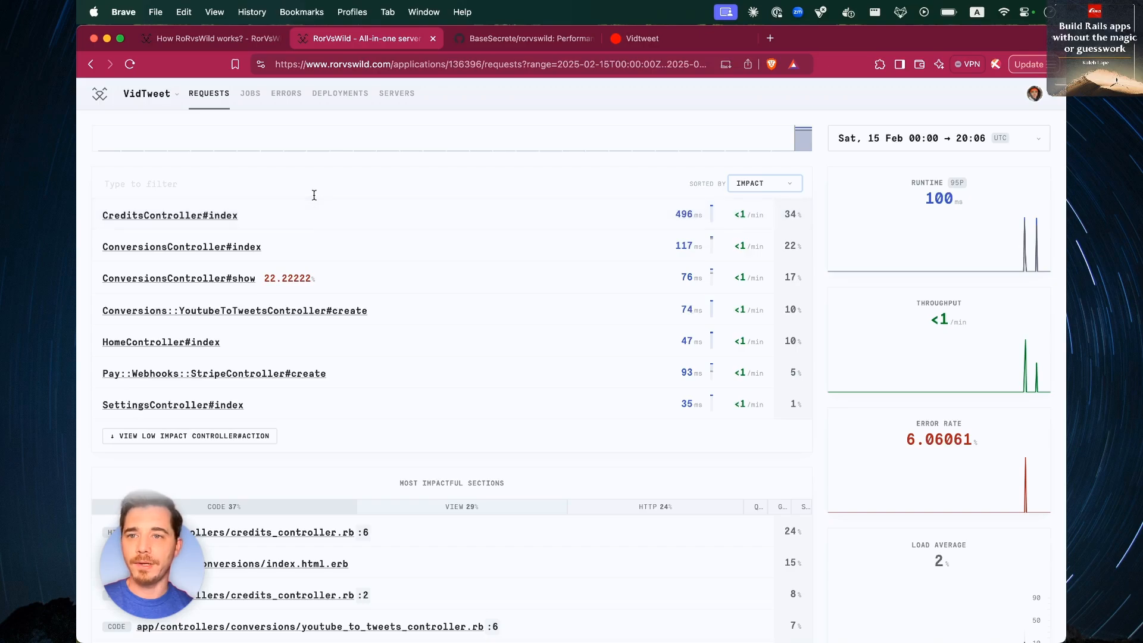
Review VidTweet's background jobs, then open the Errors list with the ActionView template error.
click(250, 93)
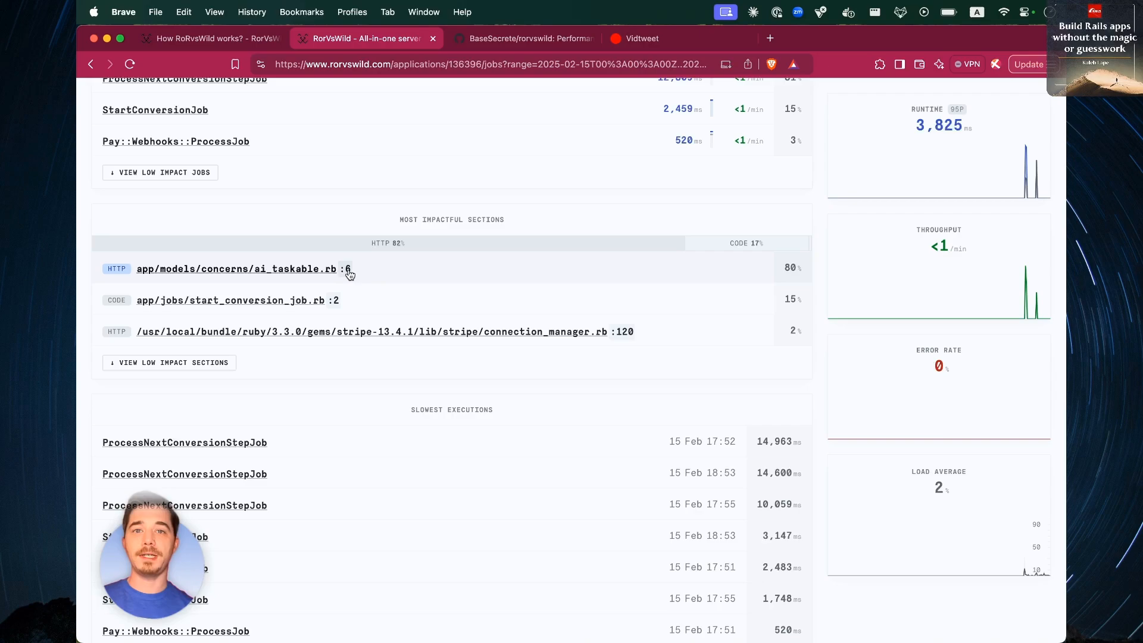
mouse_move(348, 272)
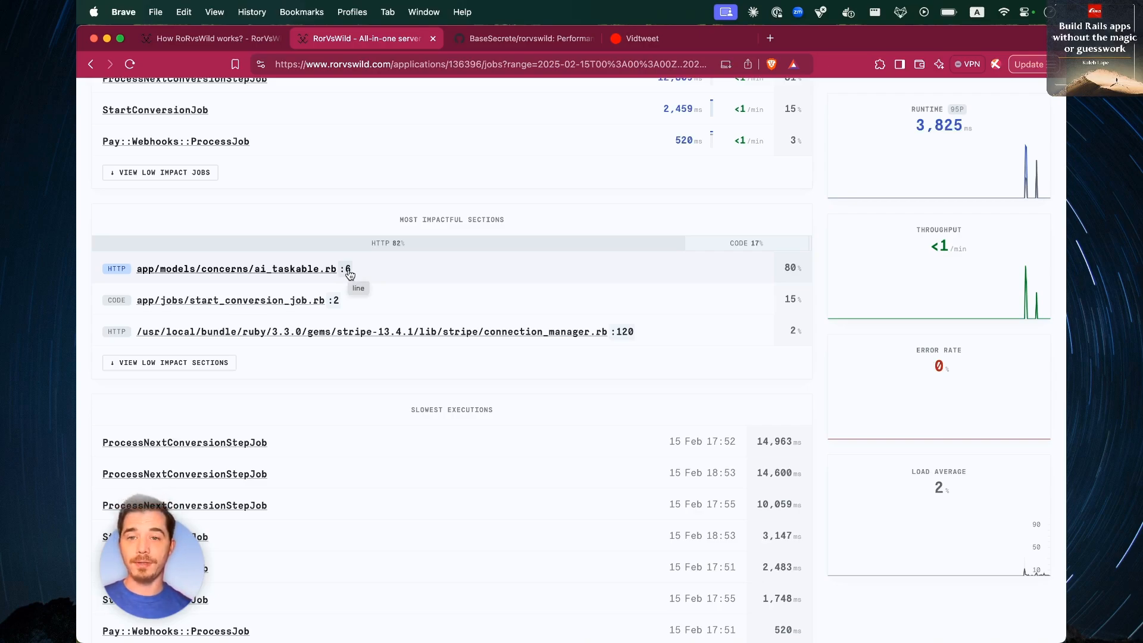
click(285, 93)
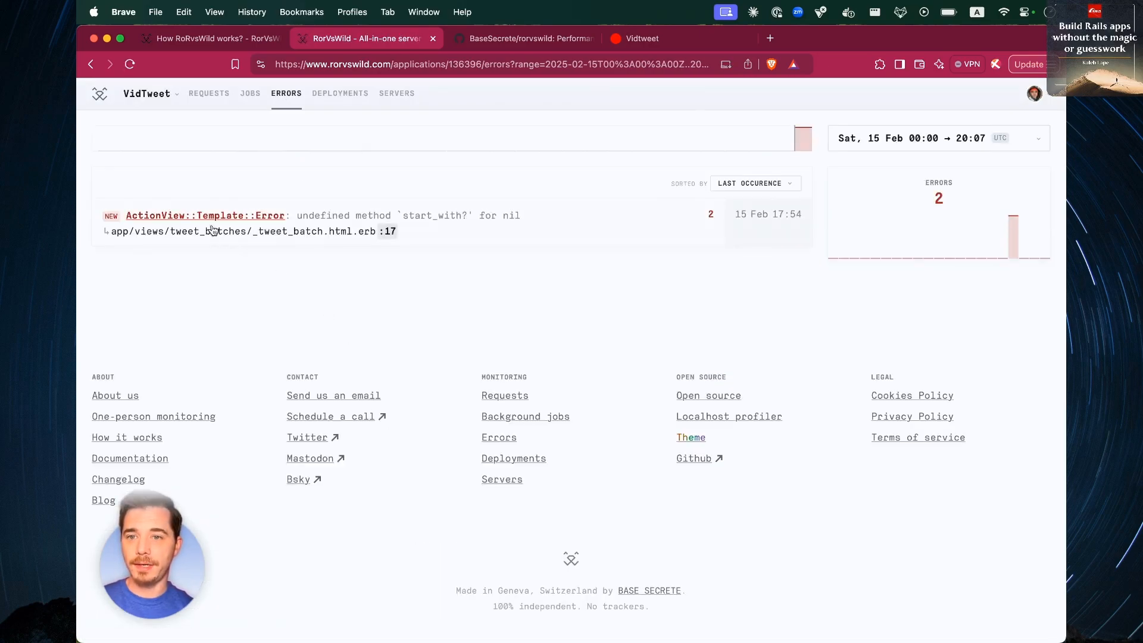
click(205, 215)
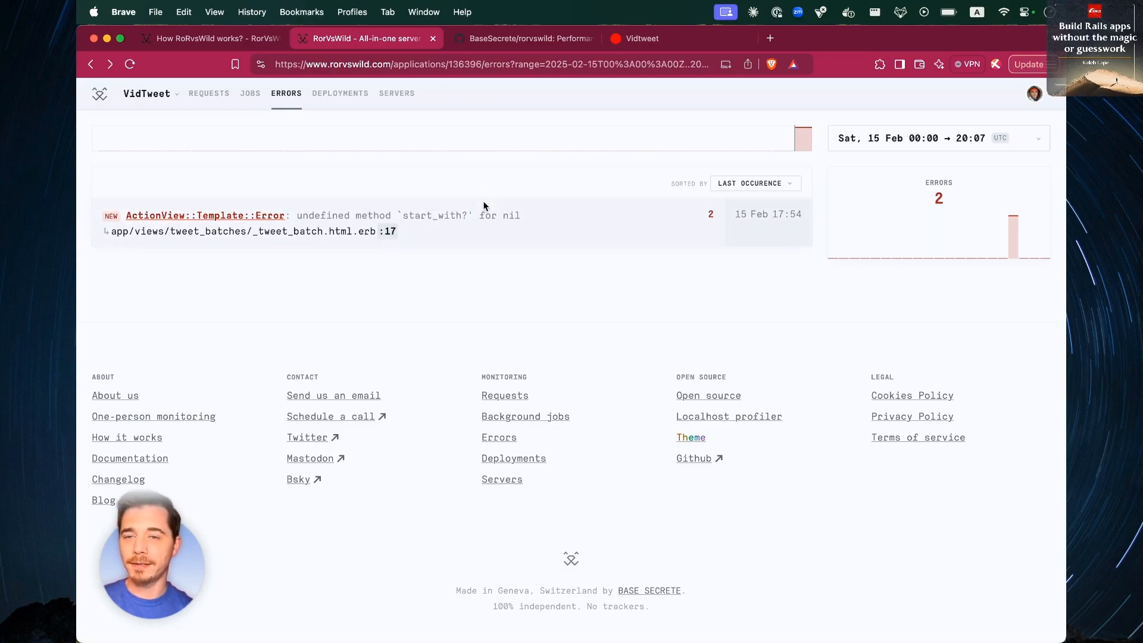
Open VidTweet's Deployments page, which shows no deployments for 15 Feb.
click(340, 93)
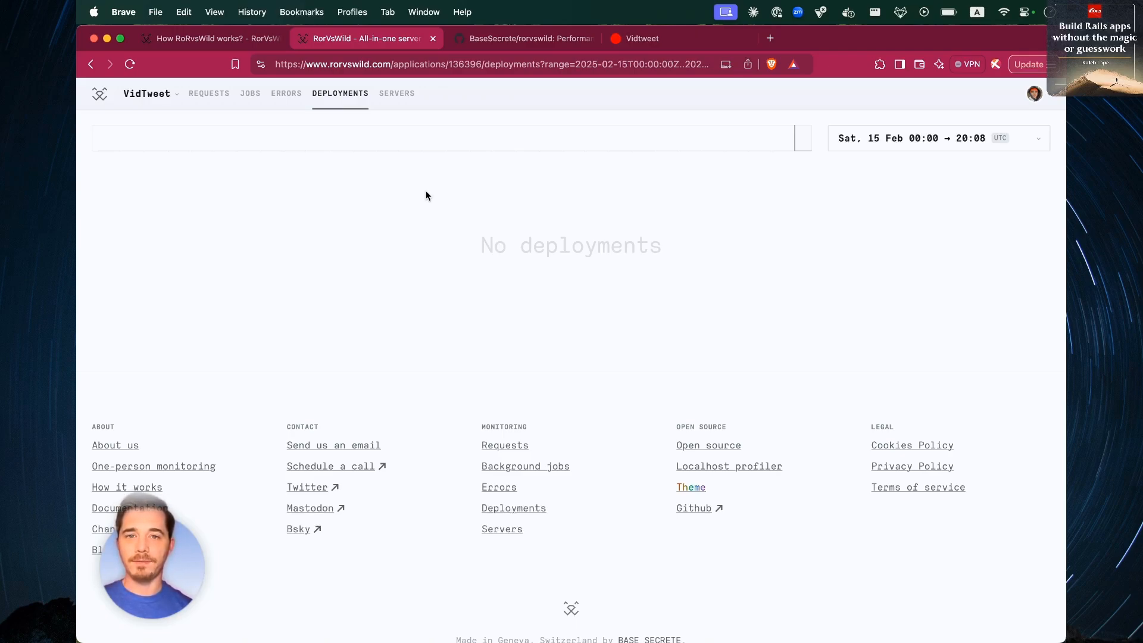
mouse_move(401, 110)
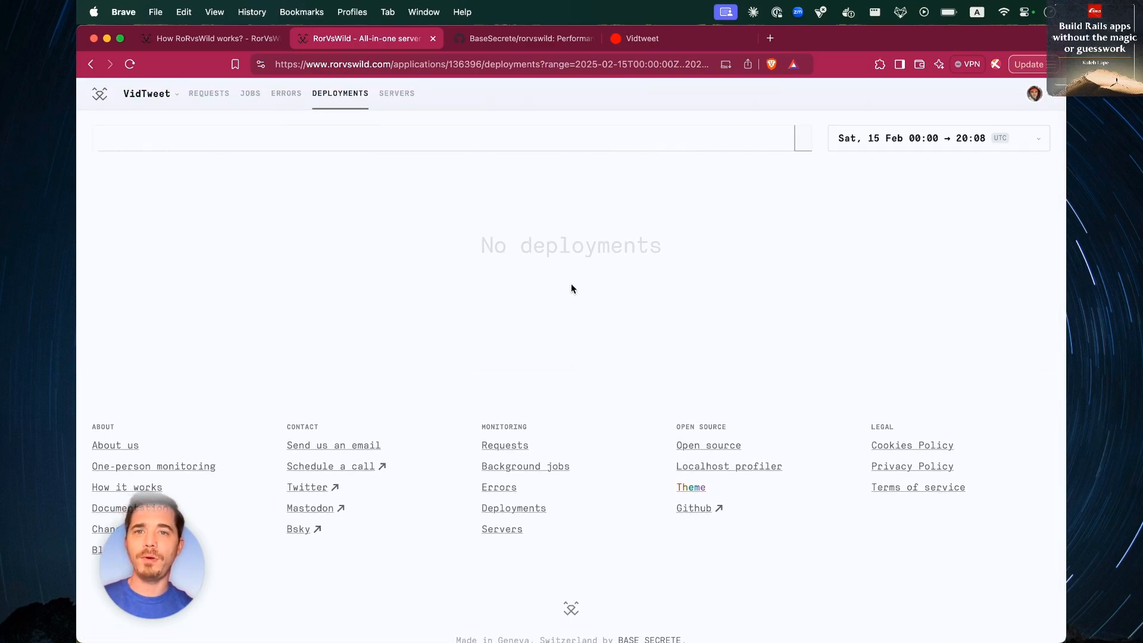
mouse_move(416, 193)
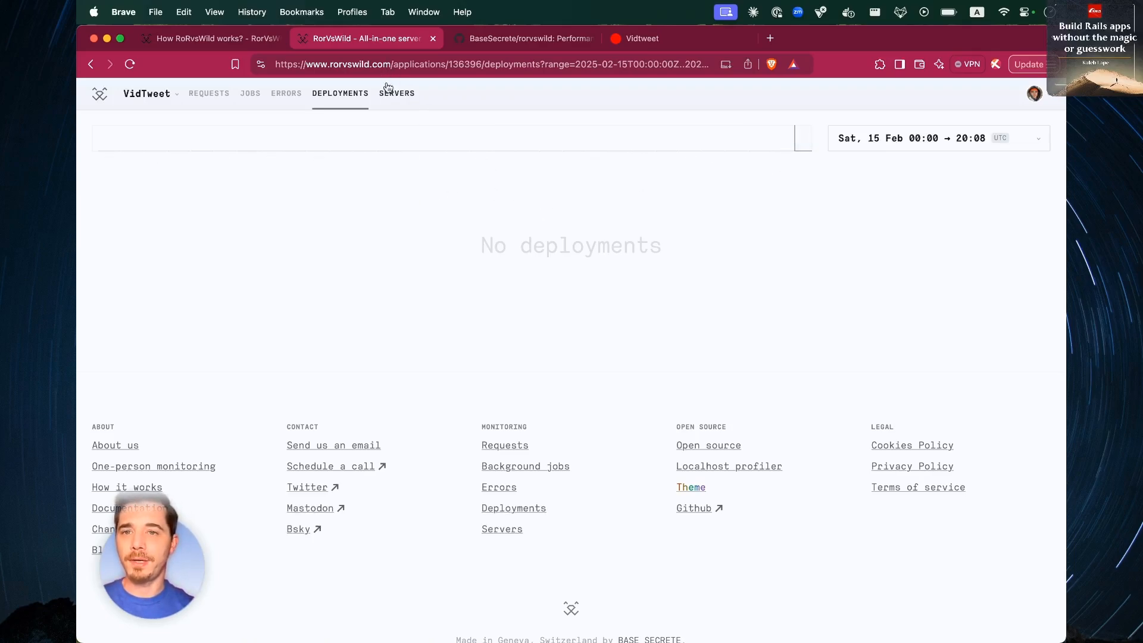
Check the three VidTweet server hosts, then scroll the impact-sorted requests overview.
click(396, 94)
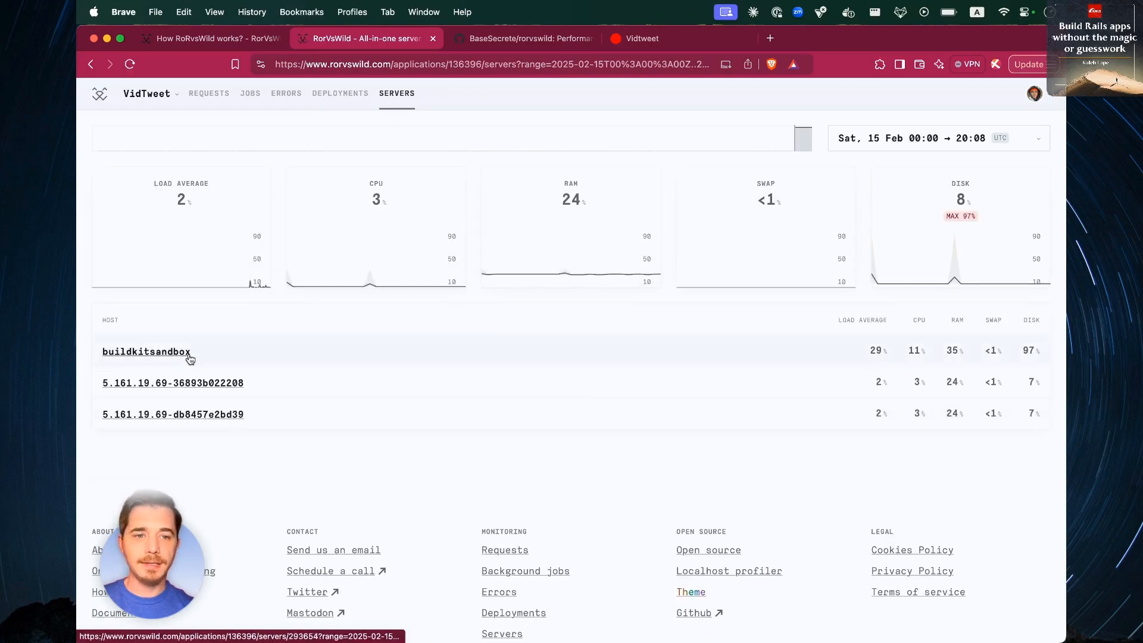
click(209, 94)
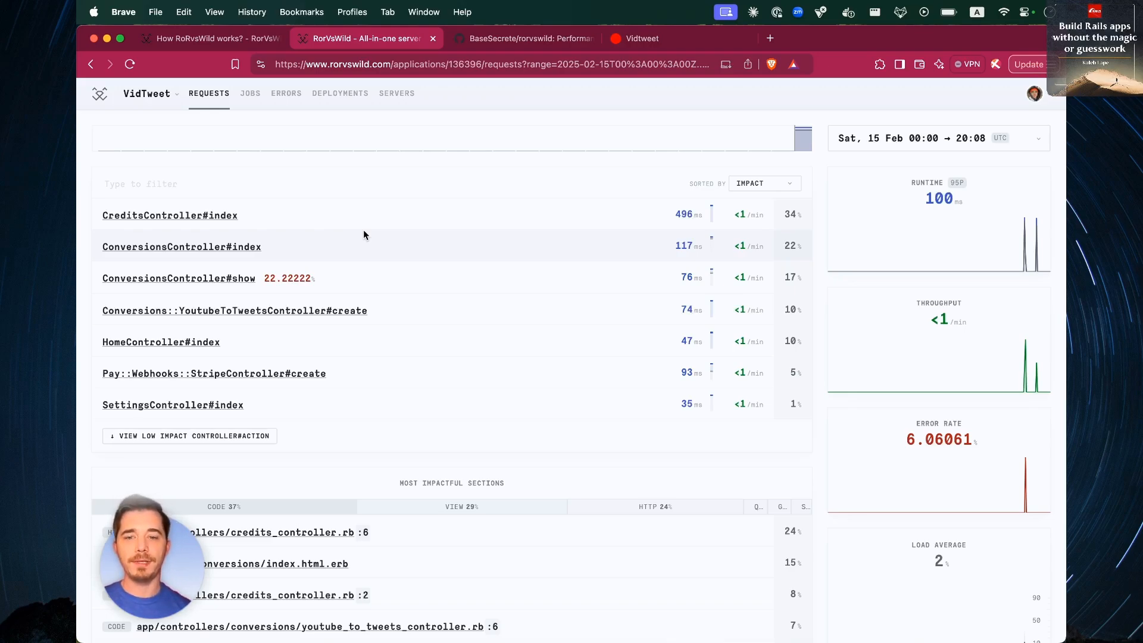
scroll(down, 3)
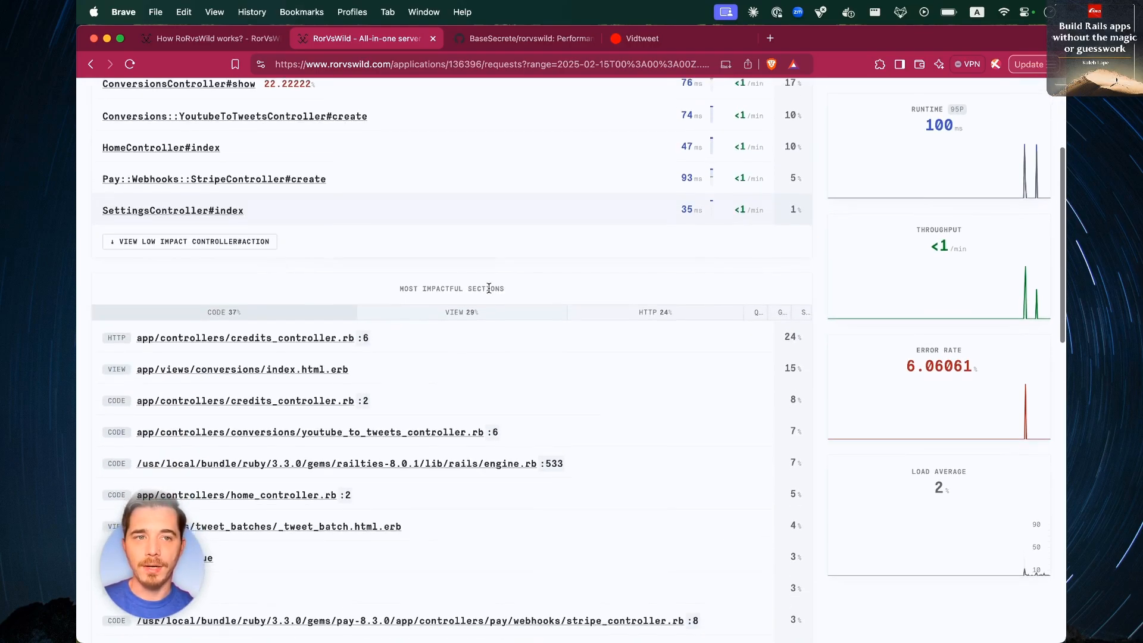
scroll(down, 3)
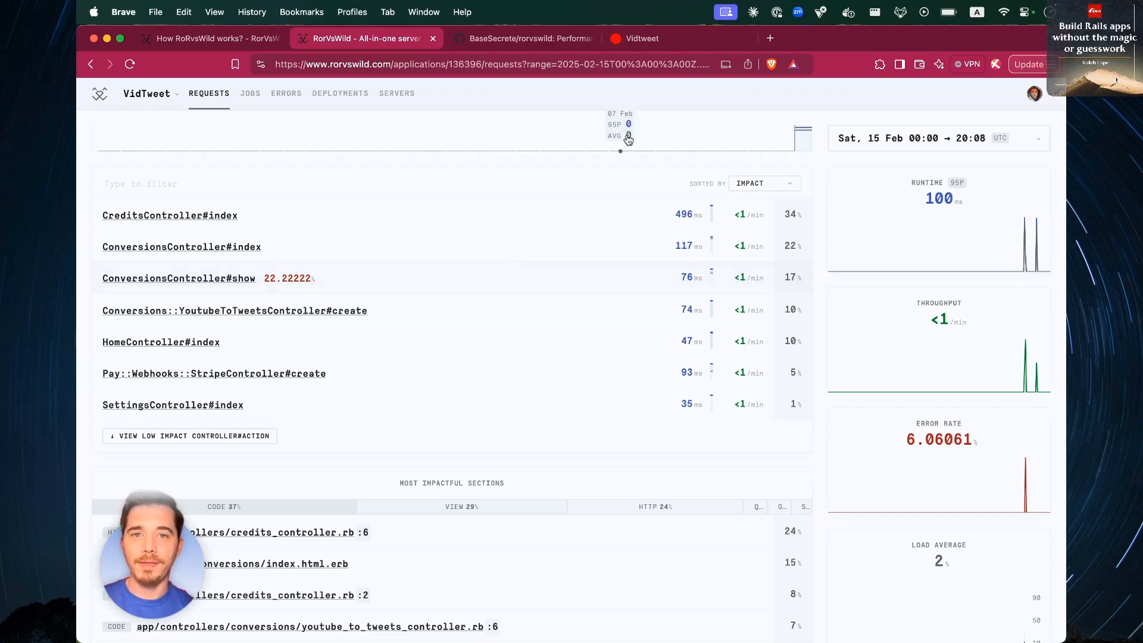
In the local vidtweet.test profiler, view the jobs and errors lists, then the requests list.
click(641, 38)
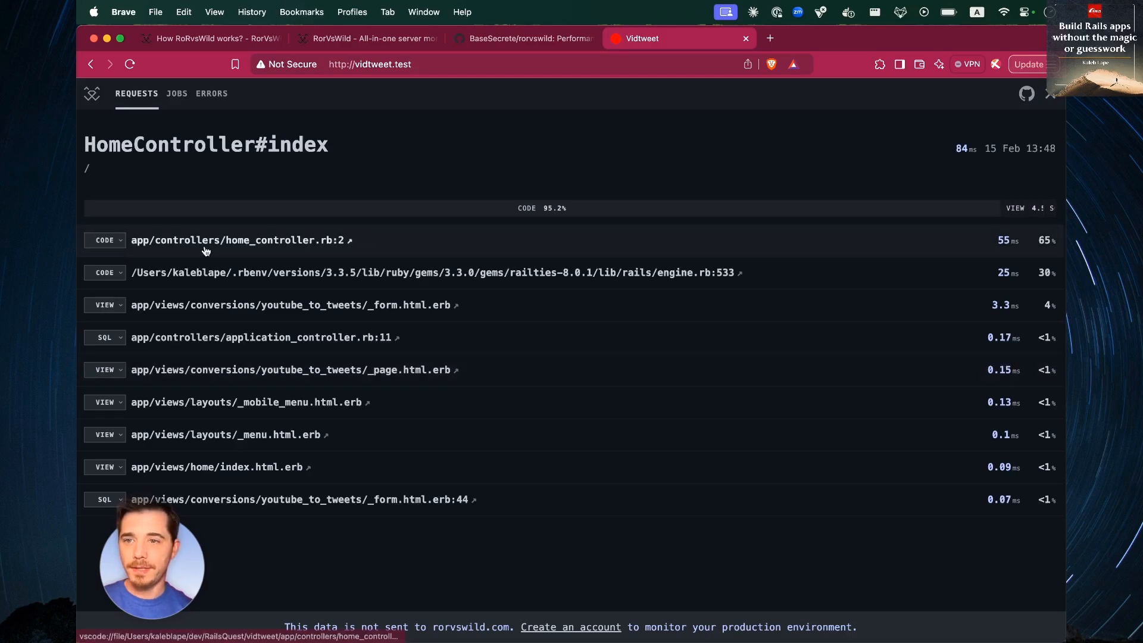
mouse_move(311, 232)
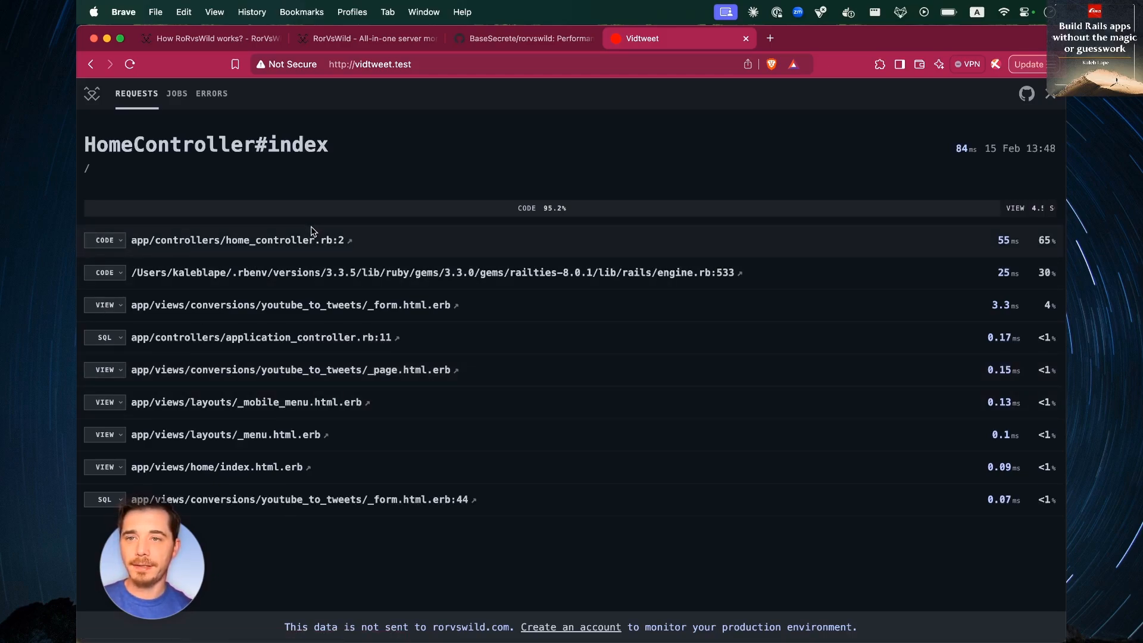
mouse_move(296, 256)
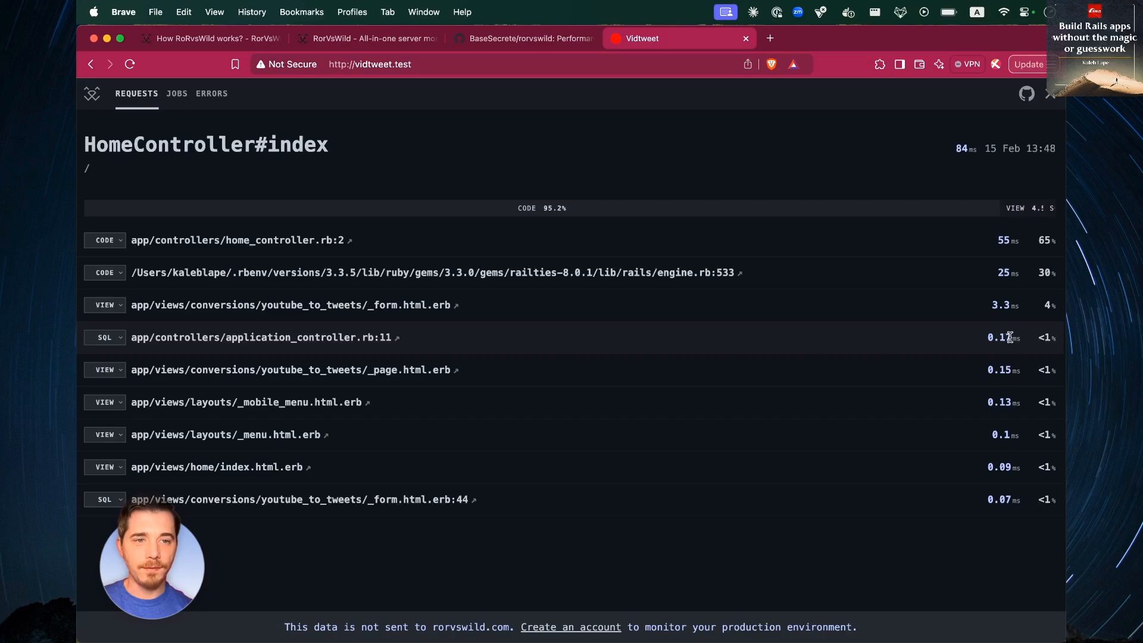
click(176, 93)
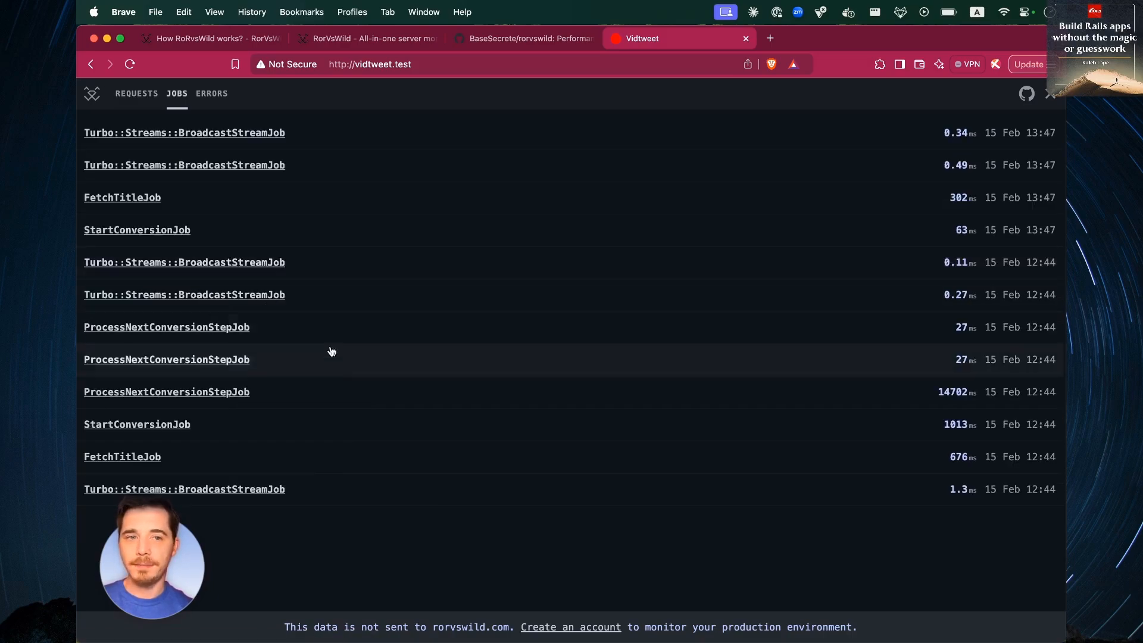
mouse_move(335, 165)
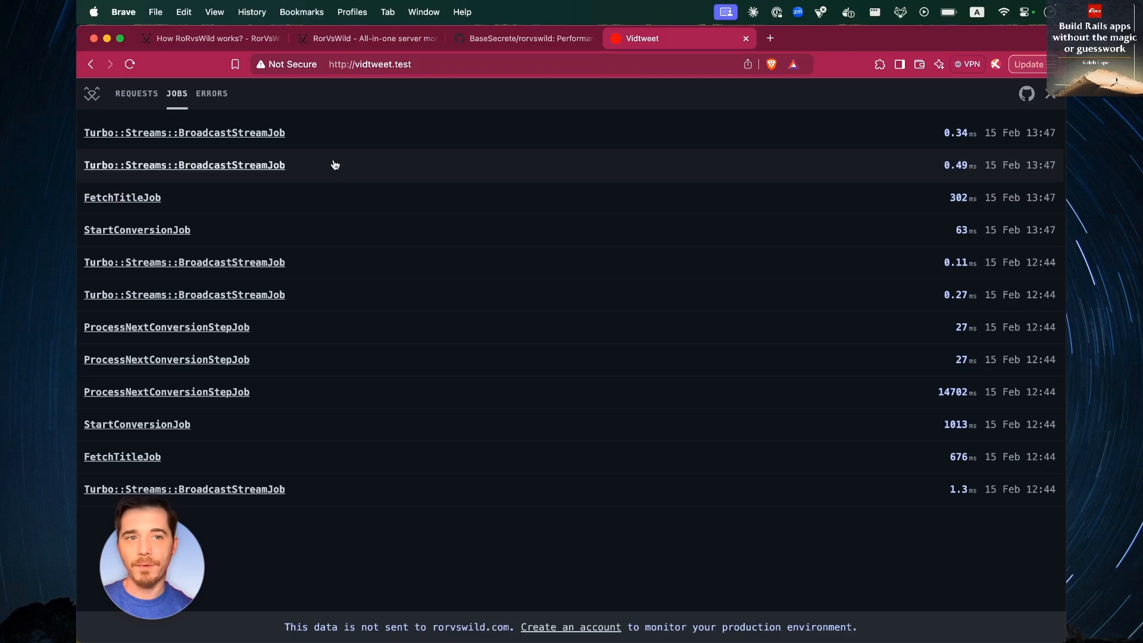
click(212, 93)
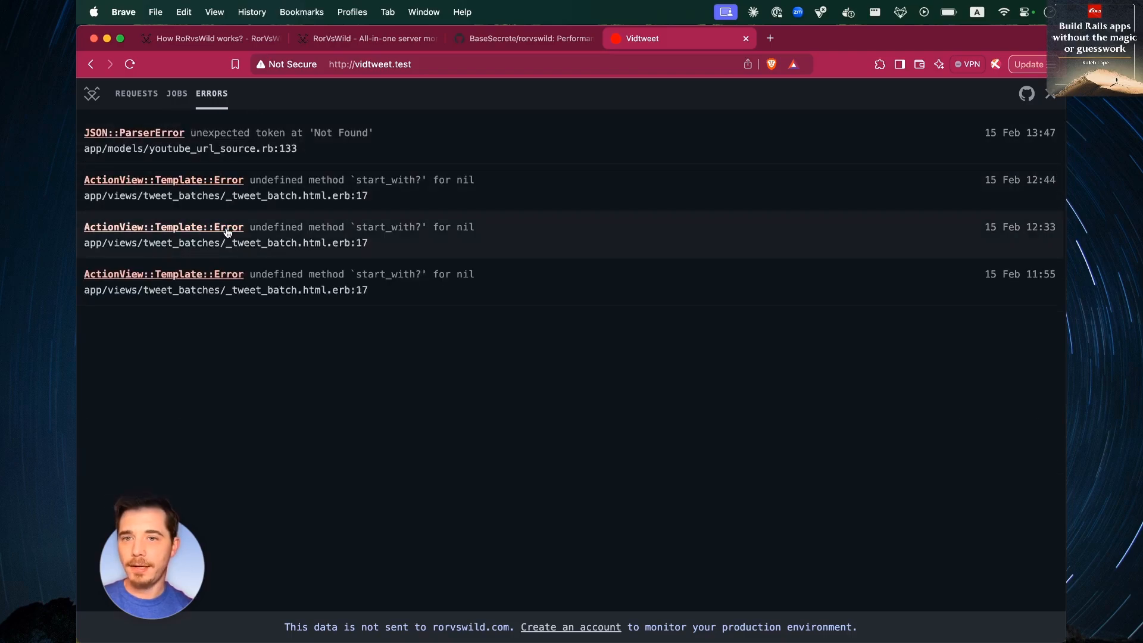
click(136, 93)
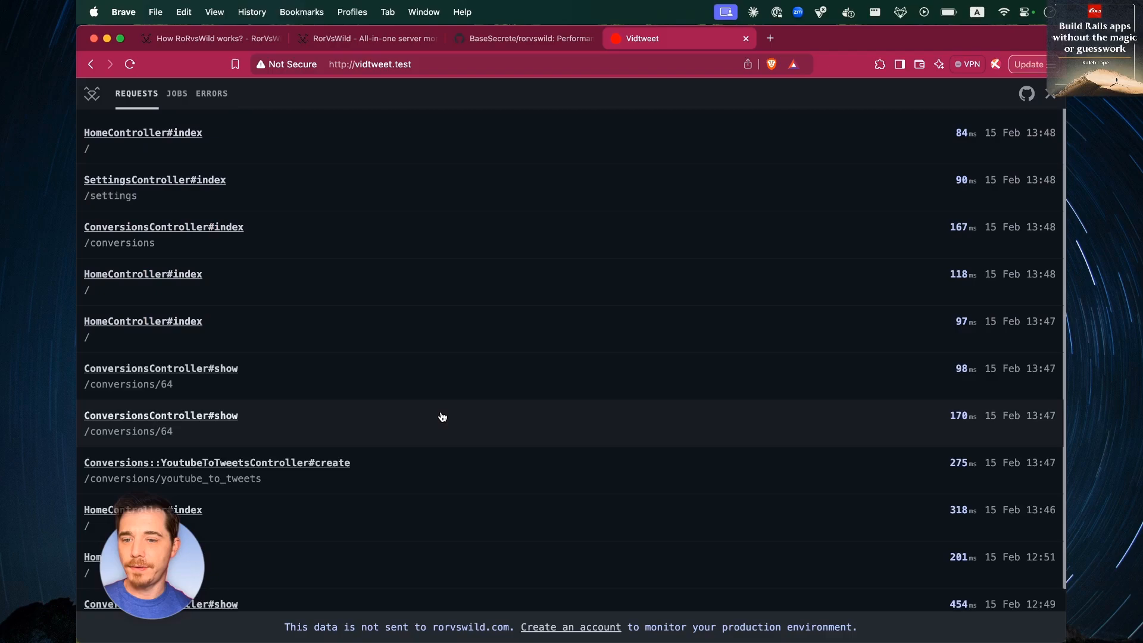
mouse_move(650, 396)
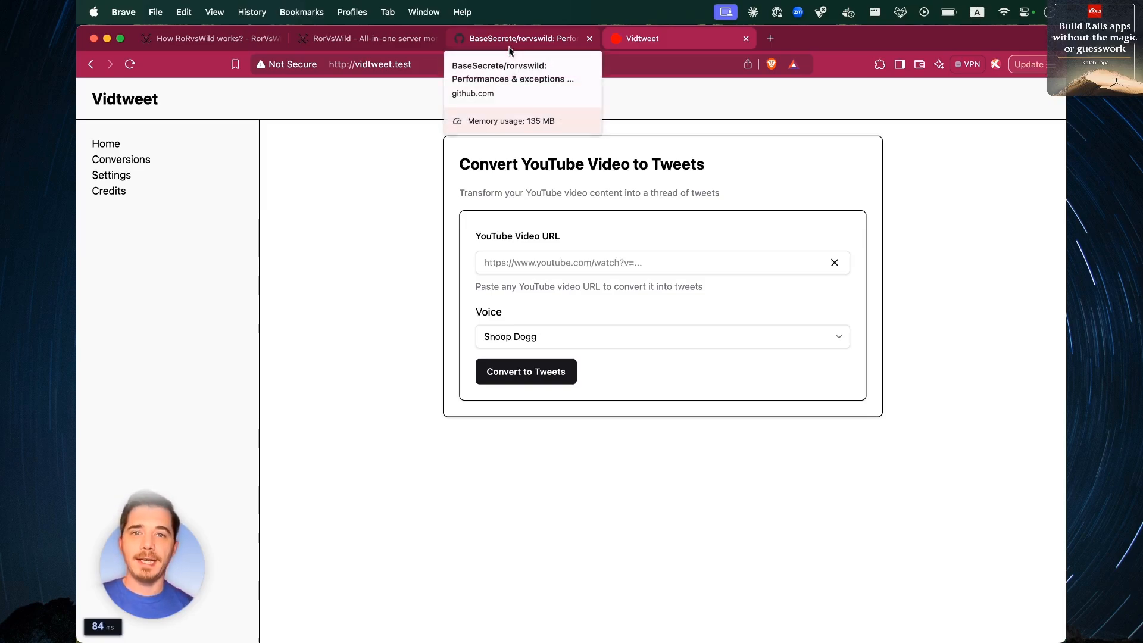
Scroll the rorvswild GitHub README to Development mode, glancing briefly at the Vidtweet tab.
click(519, 38)
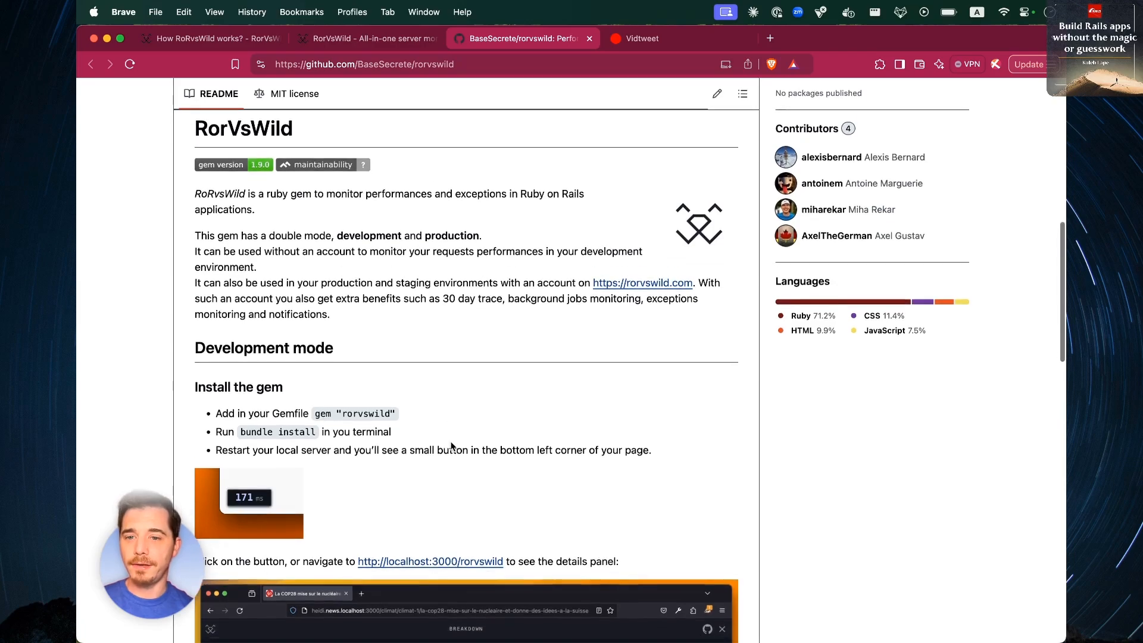
scroll(down, 3)
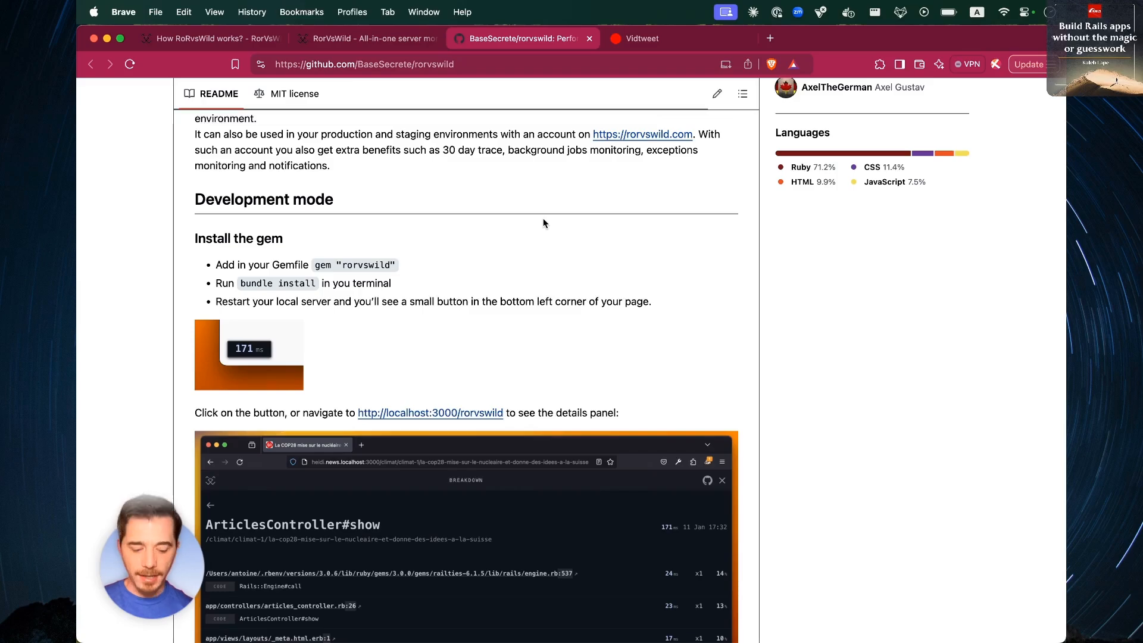
click(642, 39)
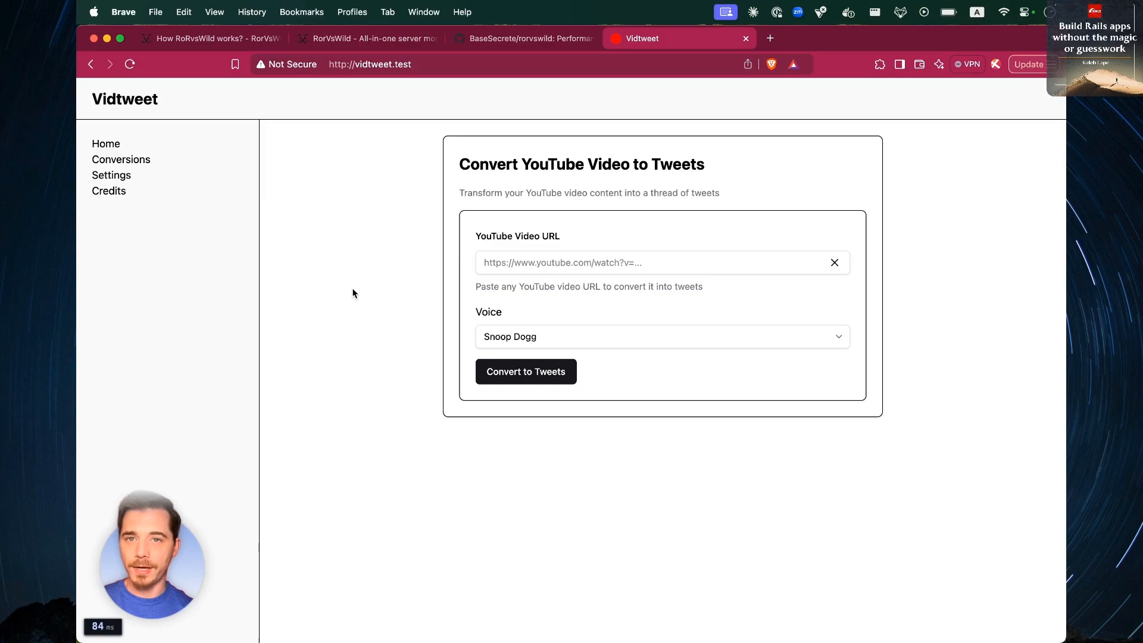
click(522, 38)
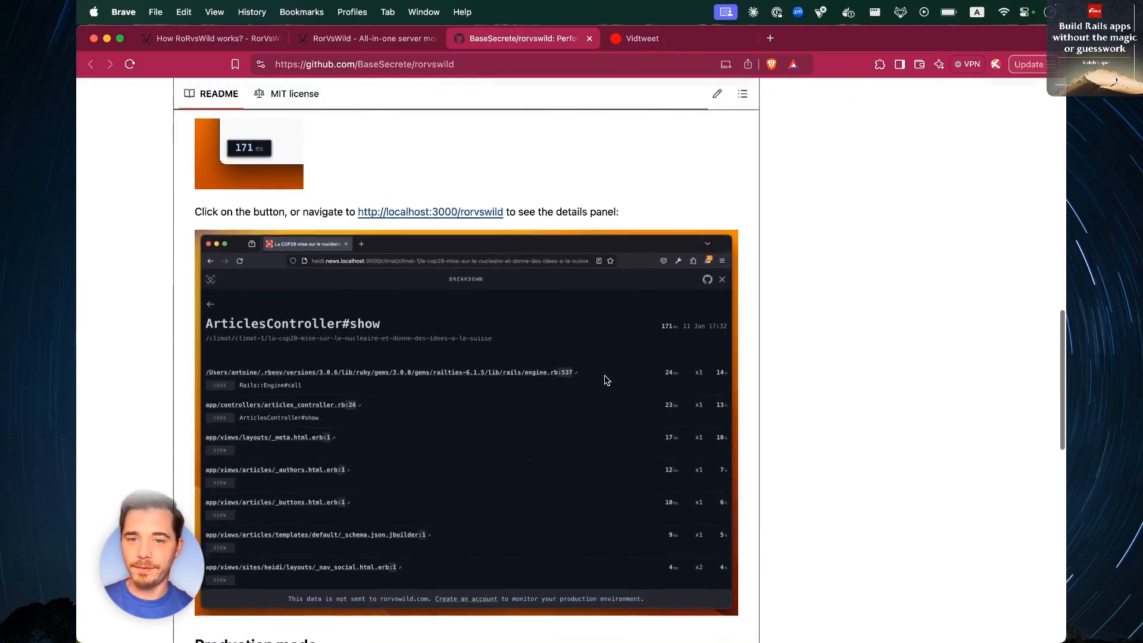
Scroll the local profiler's requests list at vidtweet.test/rorvswild.
scroll(down, 3)
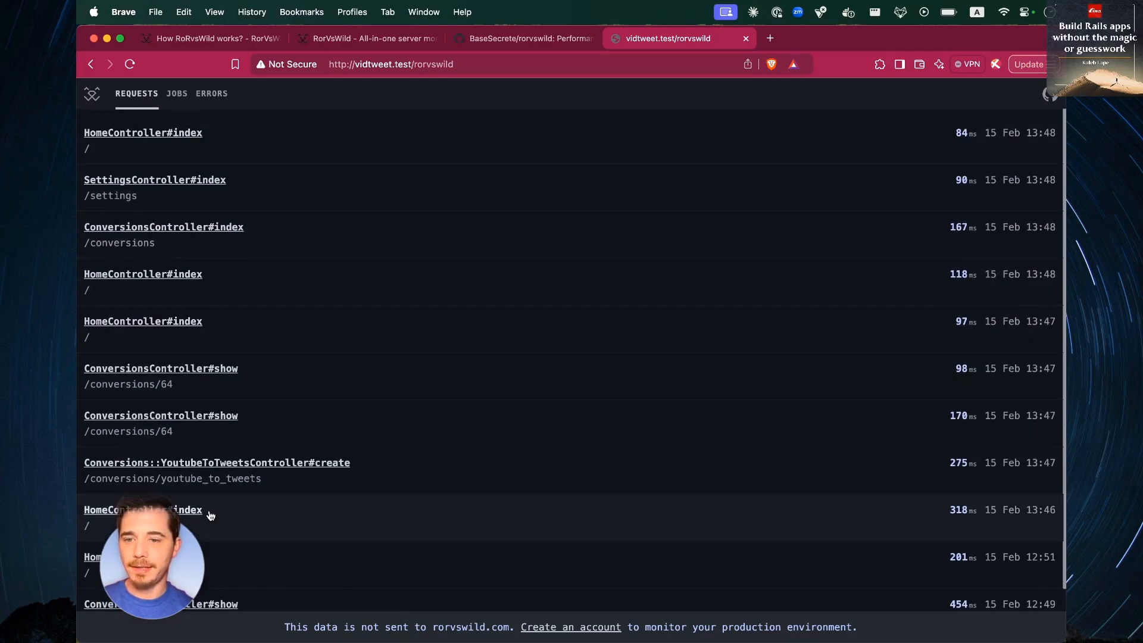
mouse_move(91, 64)
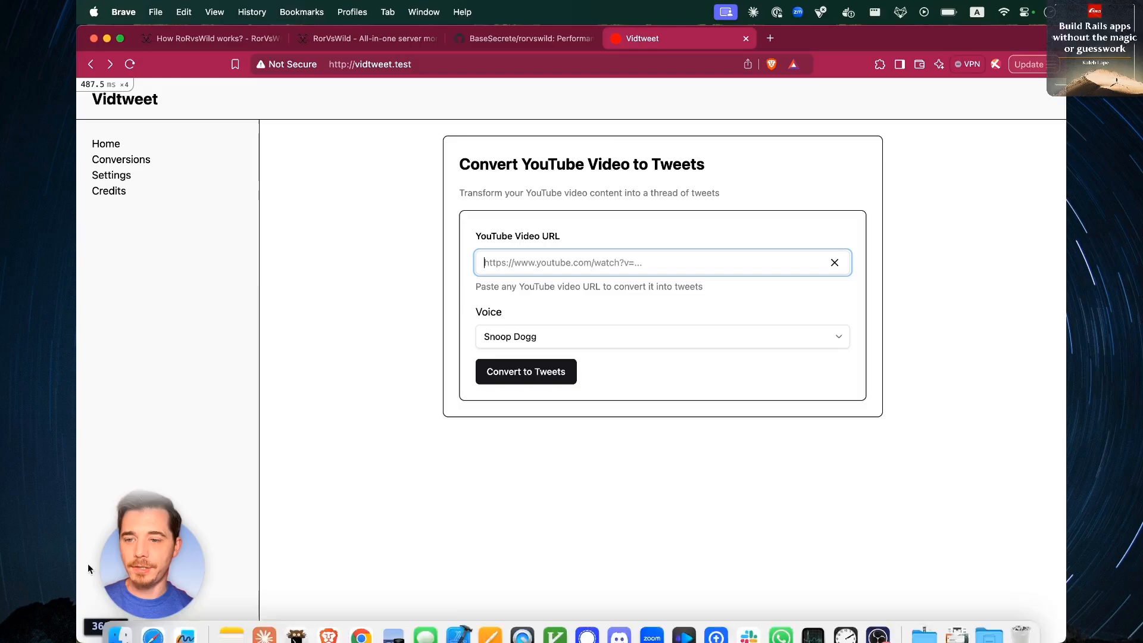
Move the rorvswild README to its Production mode API-key setup steps.
click(520, 38)
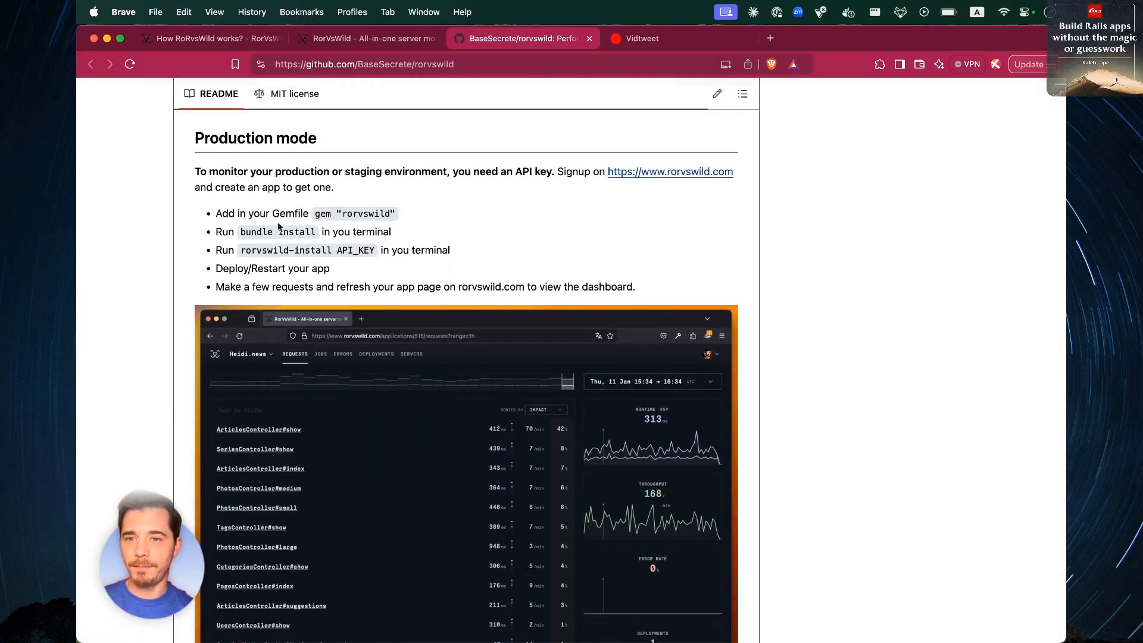
drag(216, 213, 391, 232)
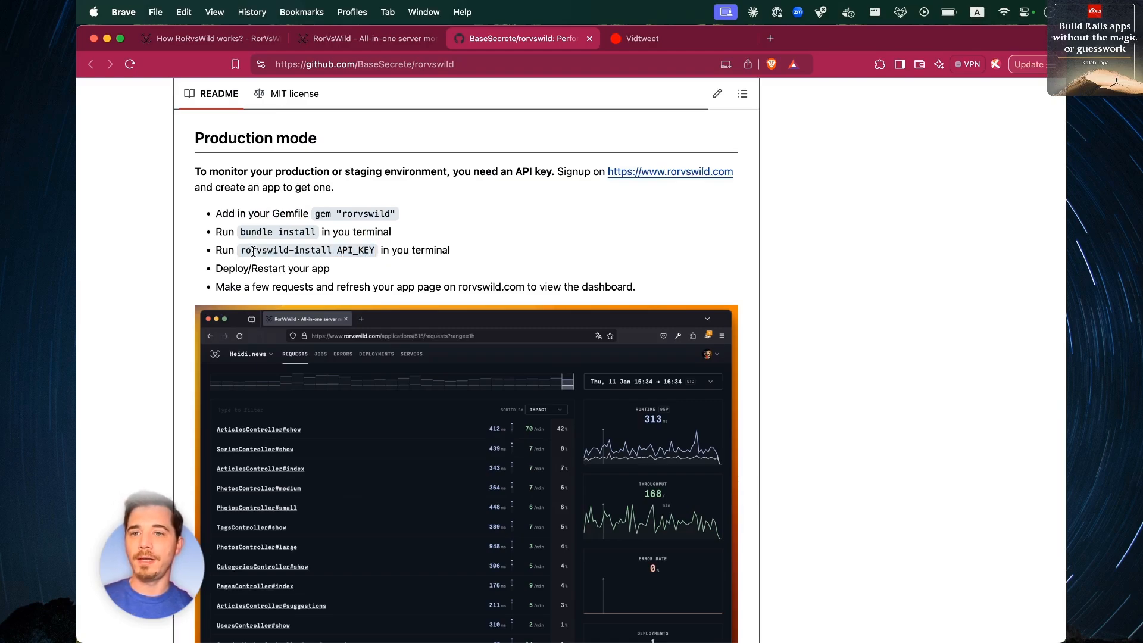
mouse_move(434, 261)
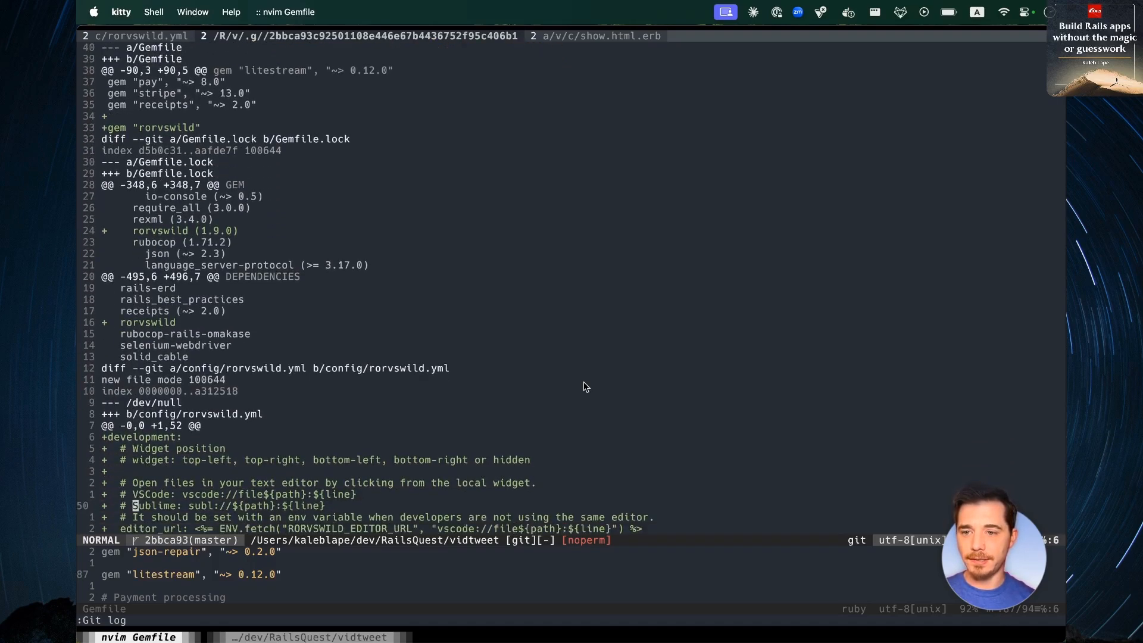
Scroll the Neovim commit diff covering the Gemfile and config/rorvswild.yml.
scroll(down, 3)
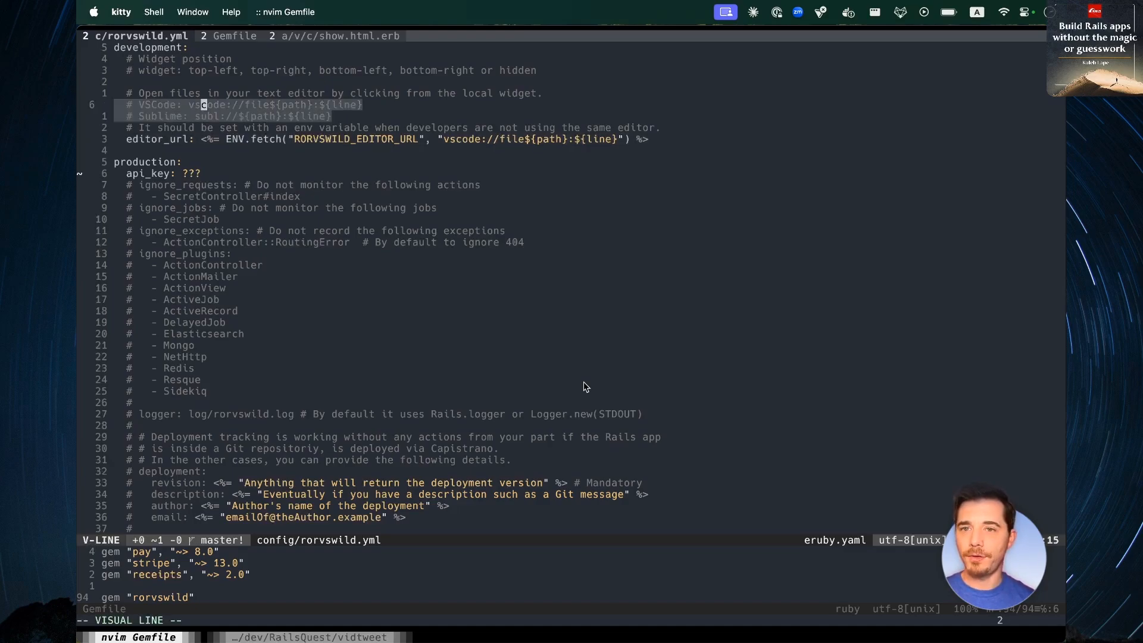
Visually select the commented VSCode and Sublime editor_url lines in config/rorvswild.yml.
key(j)
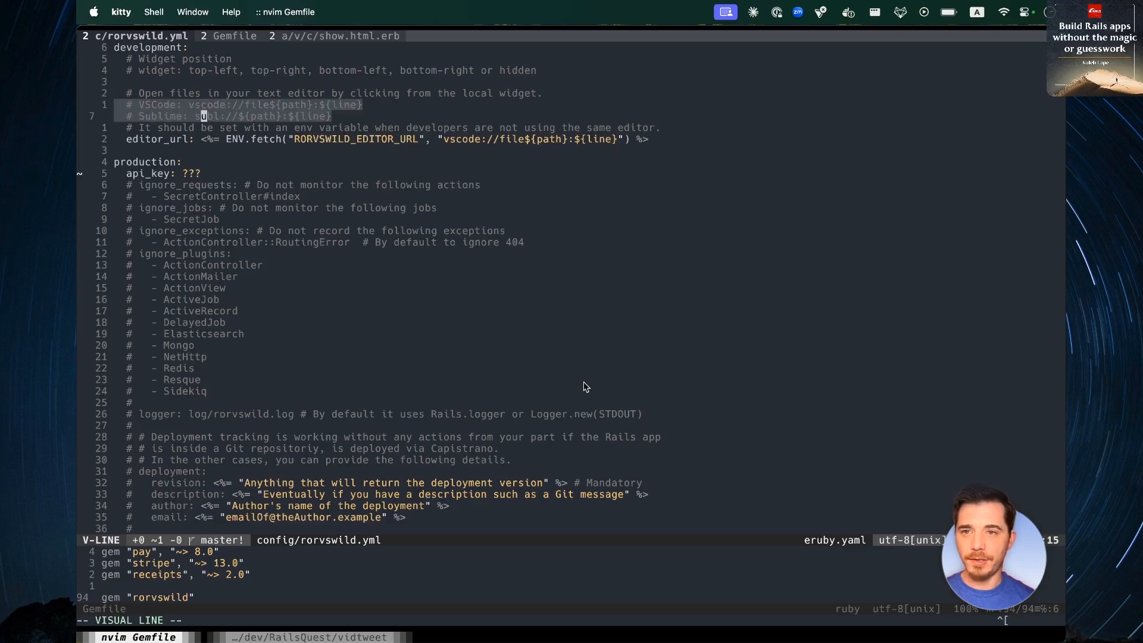
key(Escape)
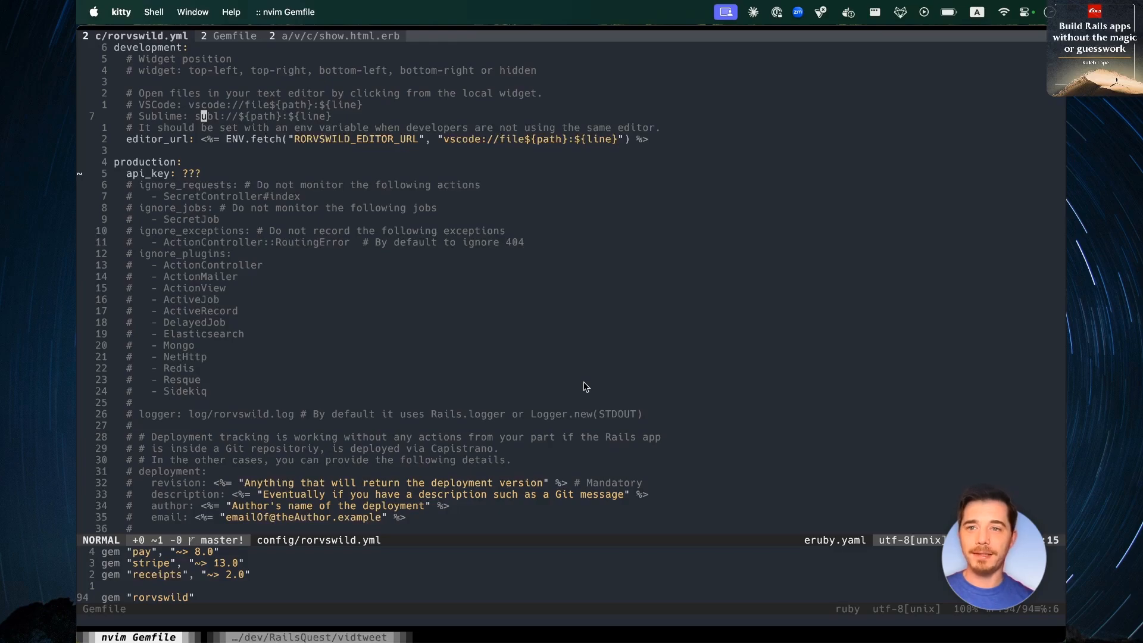
key(V)
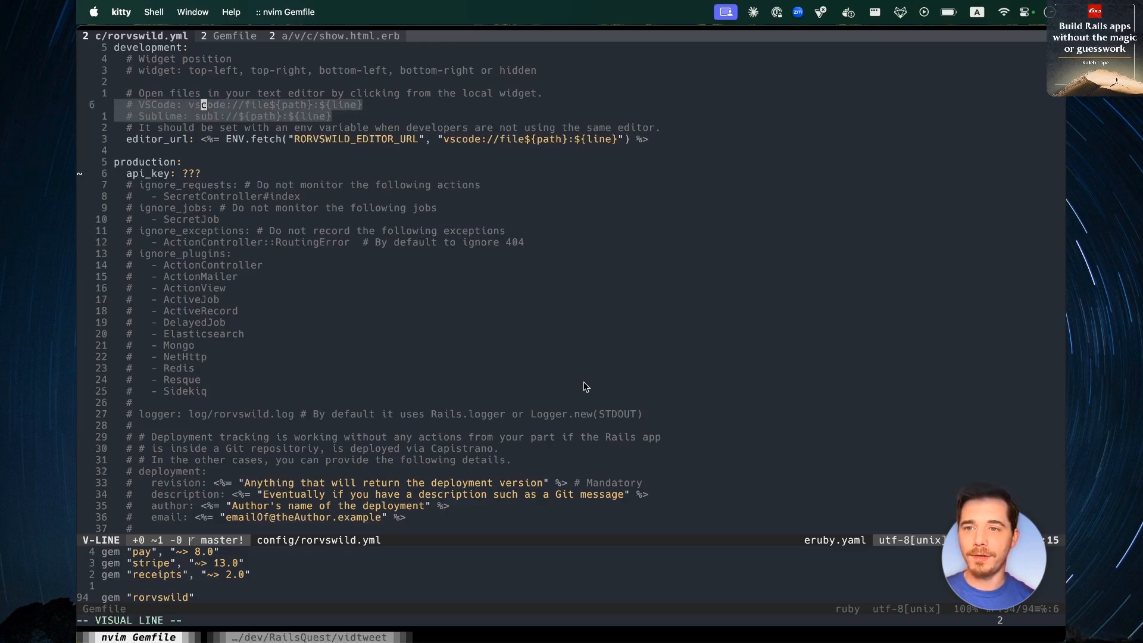
key(escape)
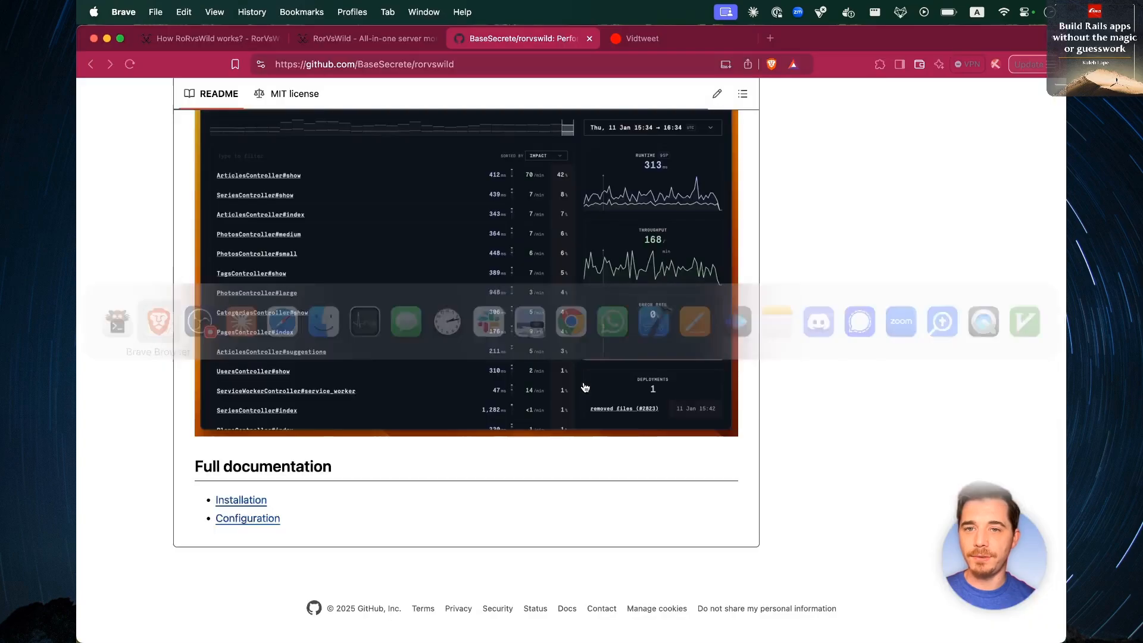
Open the latest HomeController#index request to see its breakdown led by home_controller.rb:2.
click(640, 39)
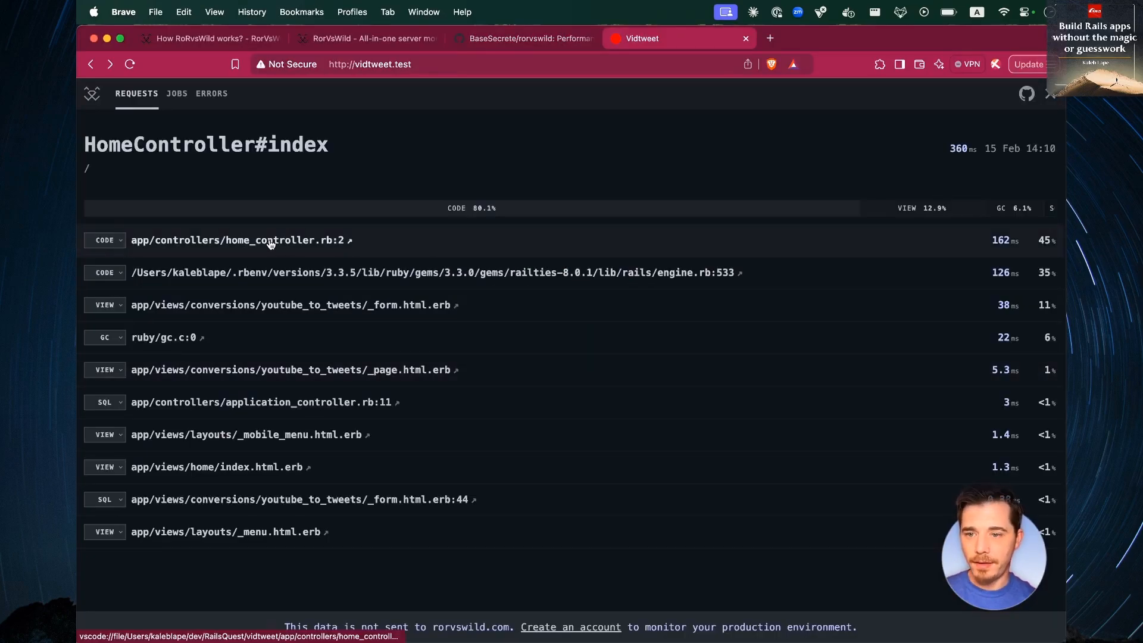
mouse_move(262, 240)
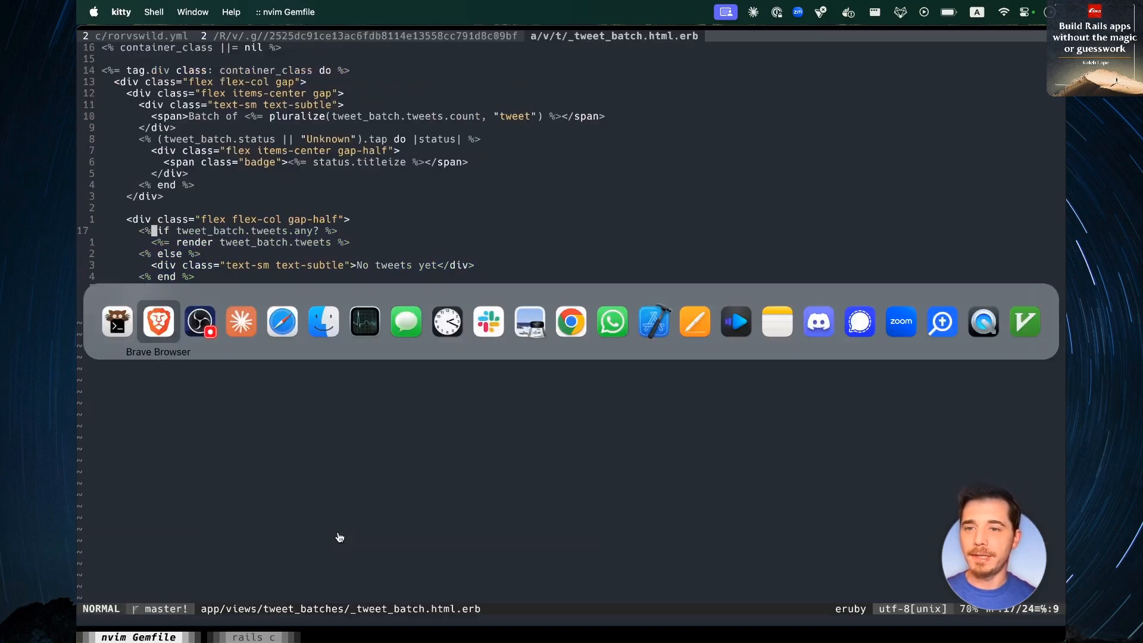
Return to Vidtweet and submit the YouTube Shorts link for conversion with the Snoop Dogg voice.
click(158, 321)
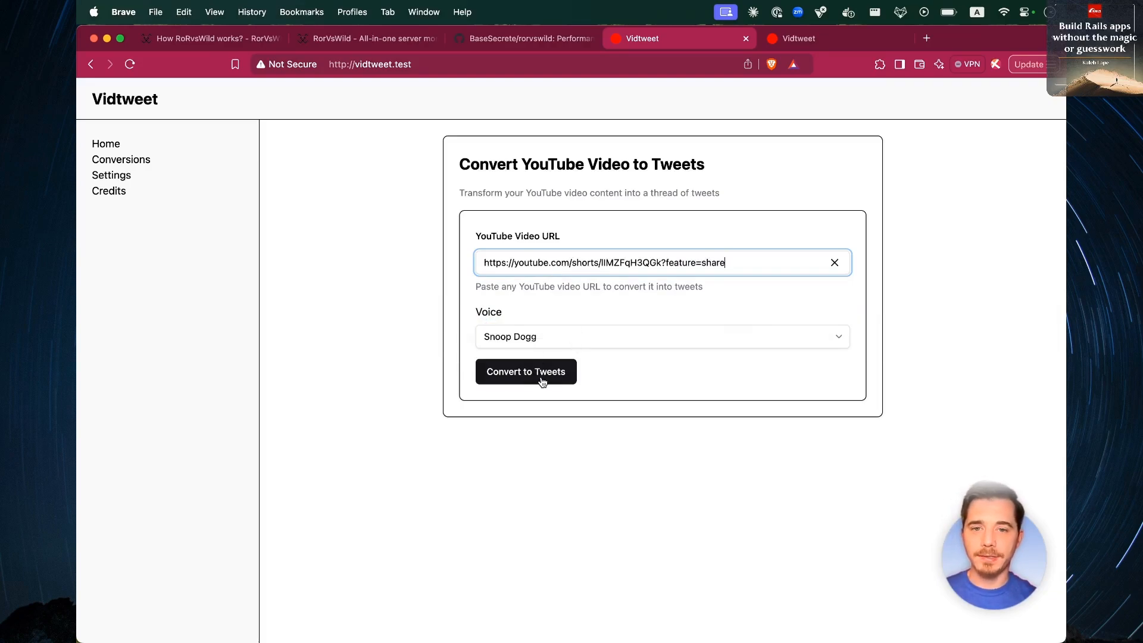
click(526, 371)
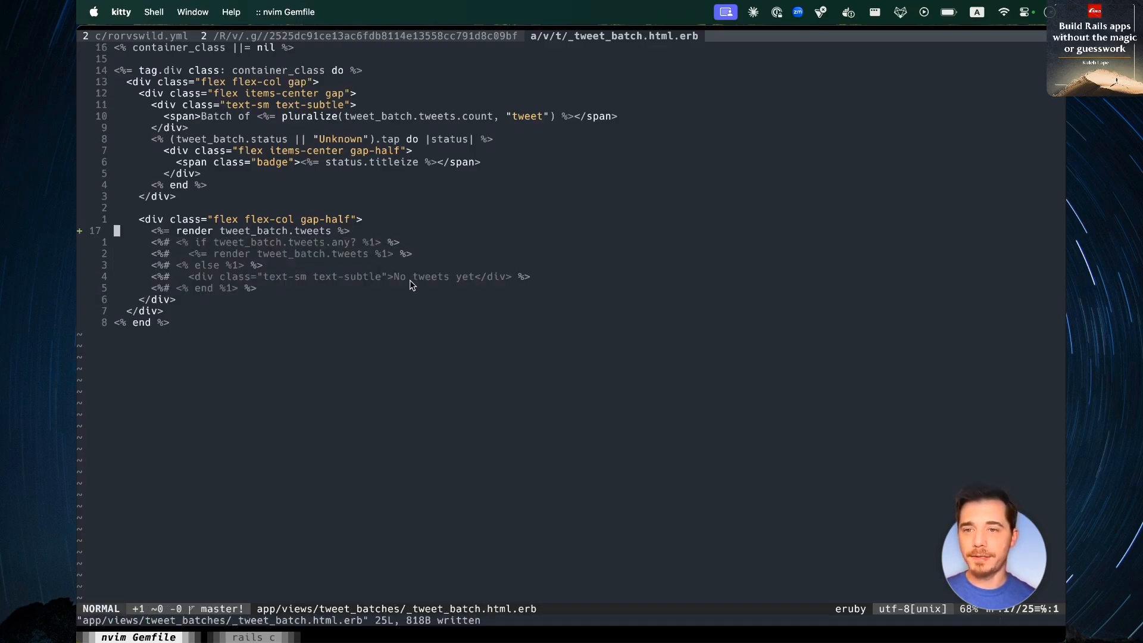
Select the direct render line and the commented-out any?/else block in _tweet_batch.html.erb.
key(V)
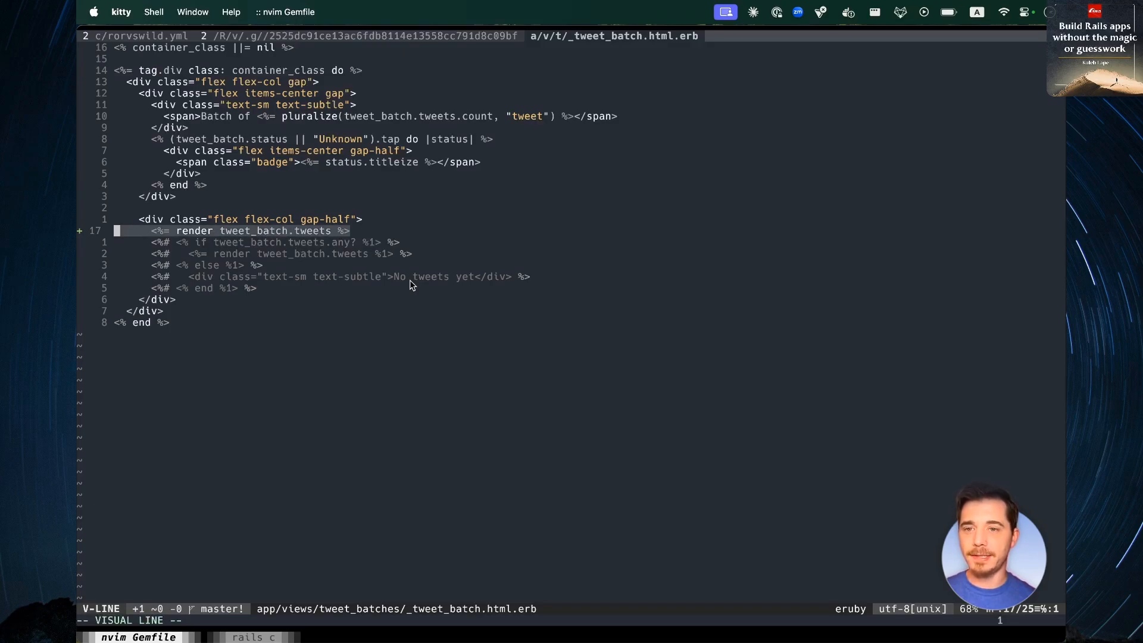
key(Escape)
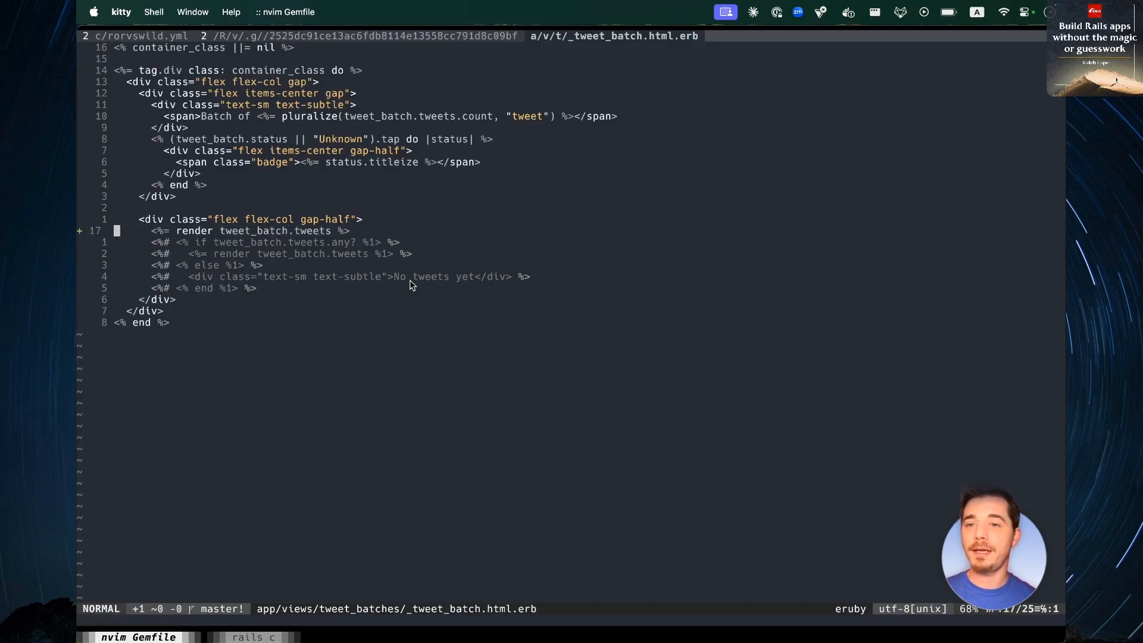
key(V)
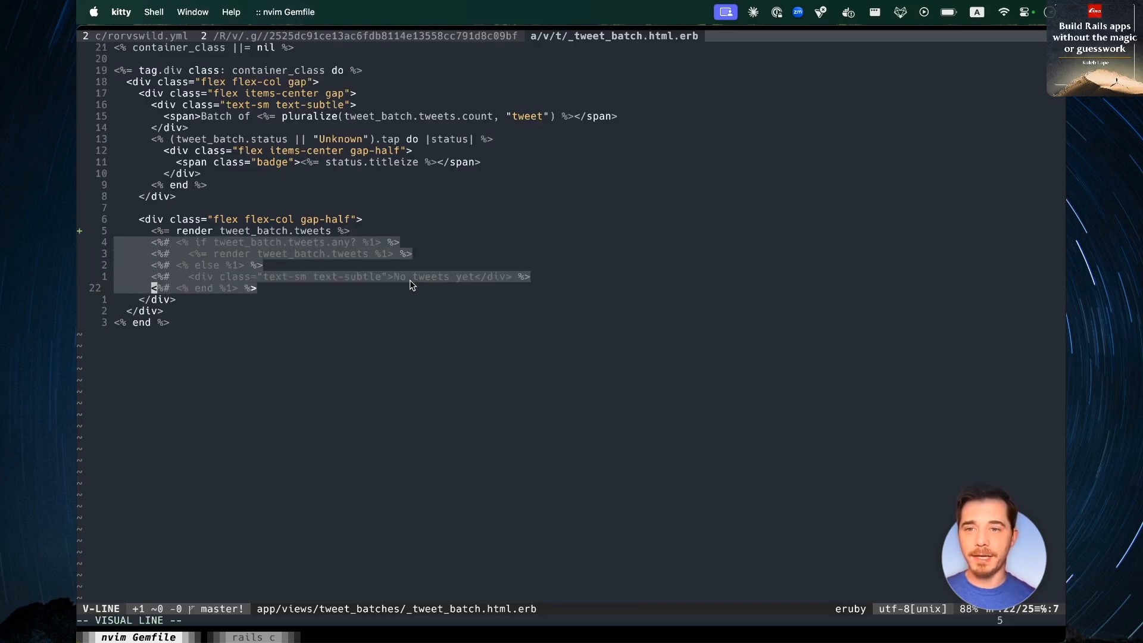
key(Escape)
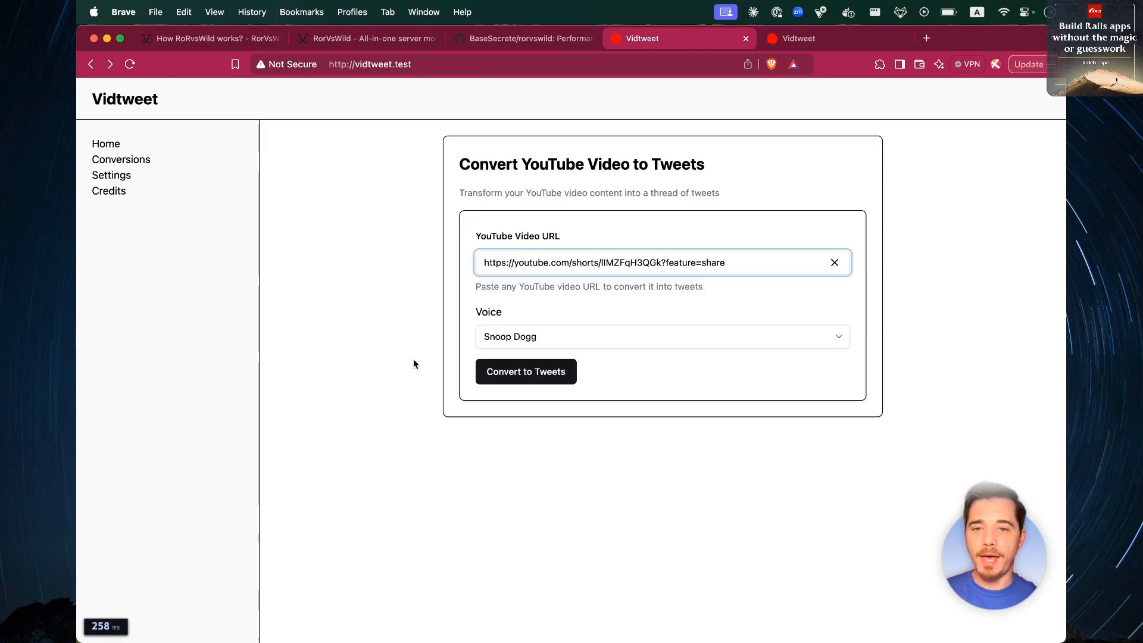
mouse_move(540, 382)
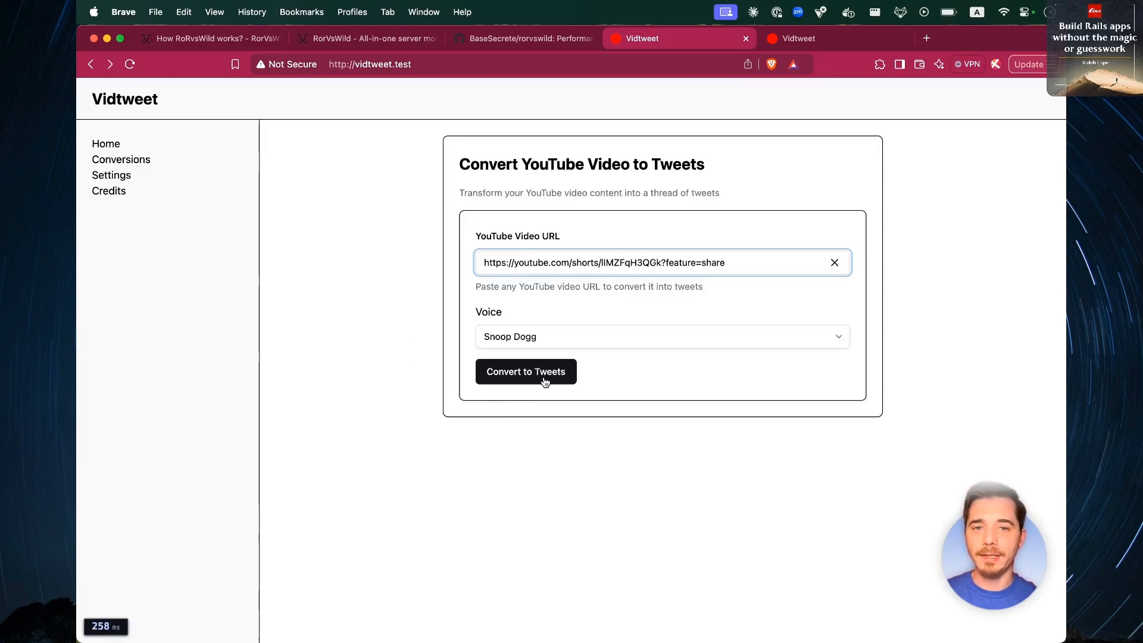
Submit the Shorts link, then evaluate tweet_batch.tweets in the NoMethodError page's console.
click(525, 371)
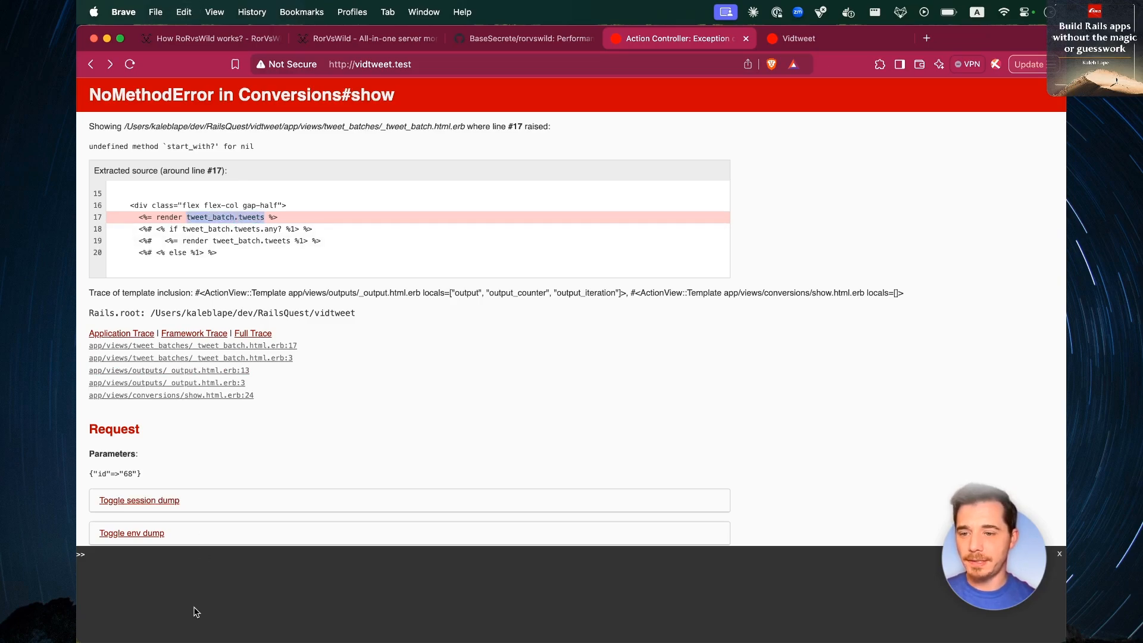
text(tweet_batch.tweets)
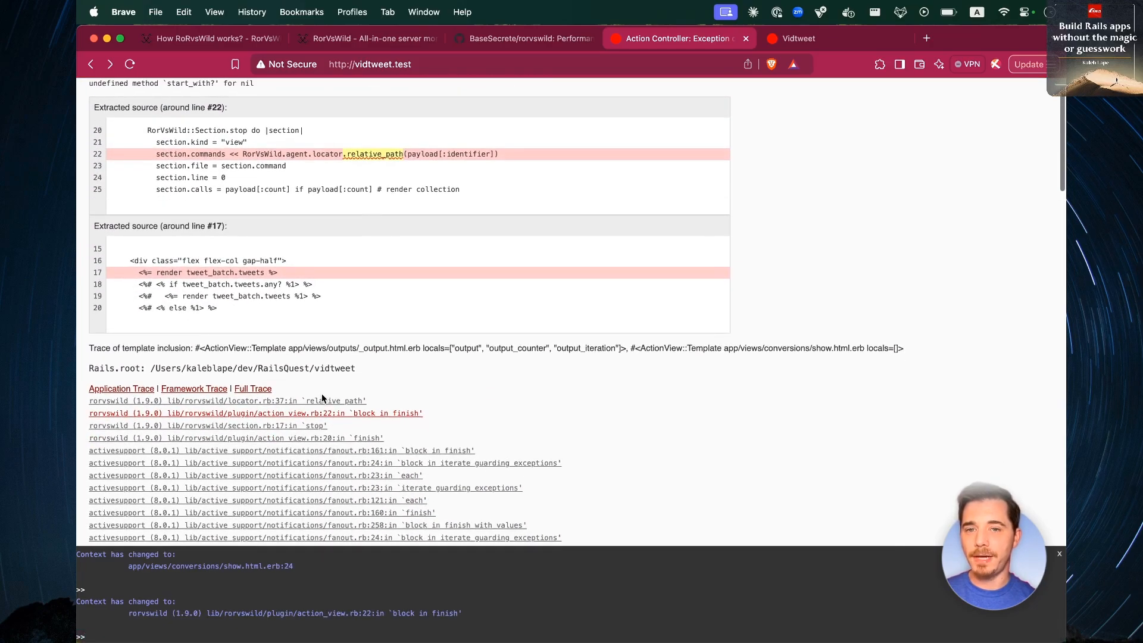
mouse_move(184, 418)
text(payload[:identifier])
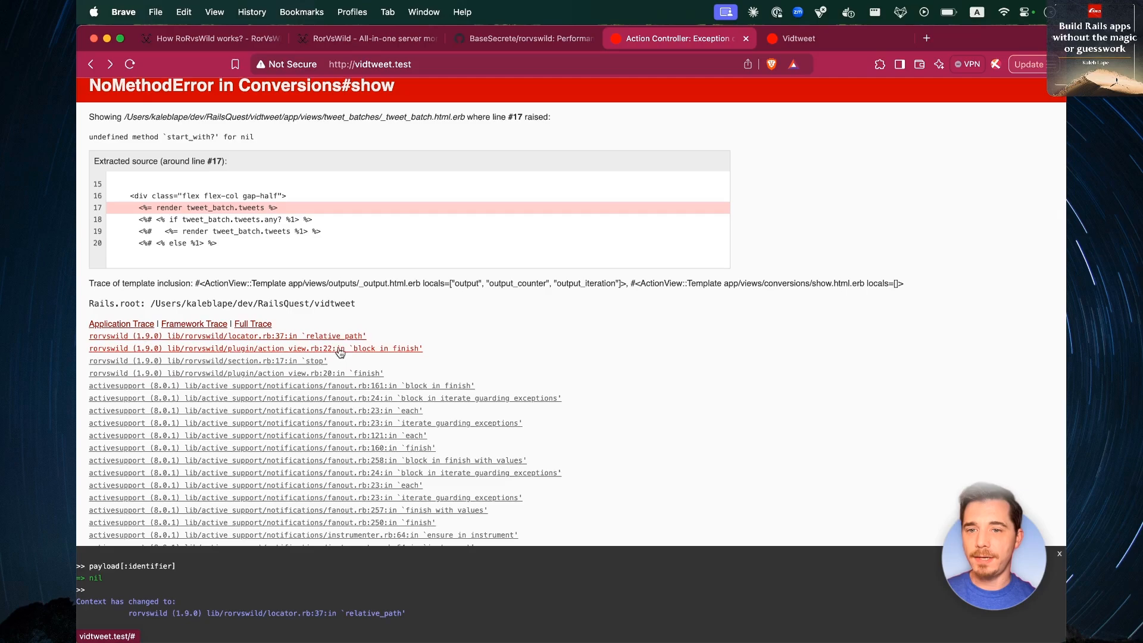
mouse_move(353, 355)
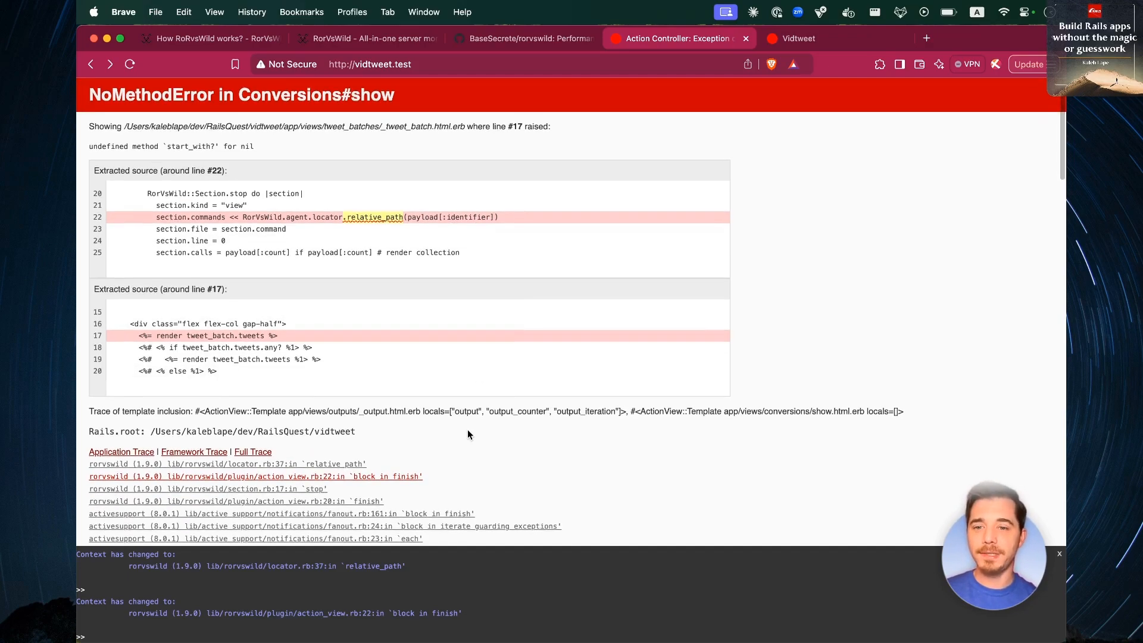
mouse_move(549, 436)
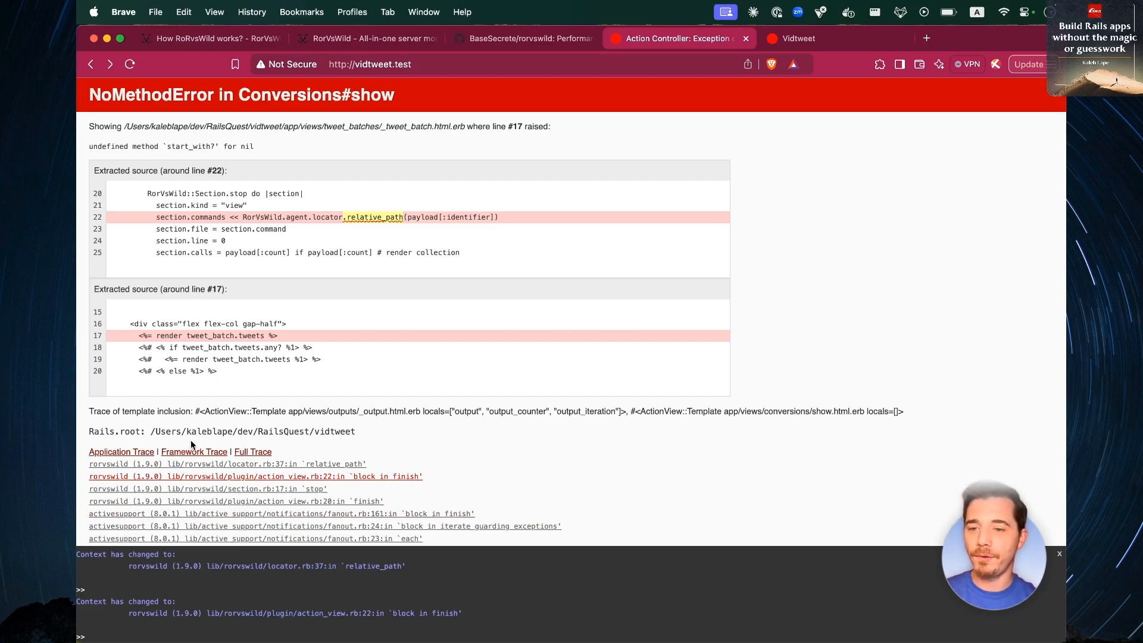
Evaluate payload and name in the console, revealing render_collection.action_view as the failing event.
scroll(down, 3)
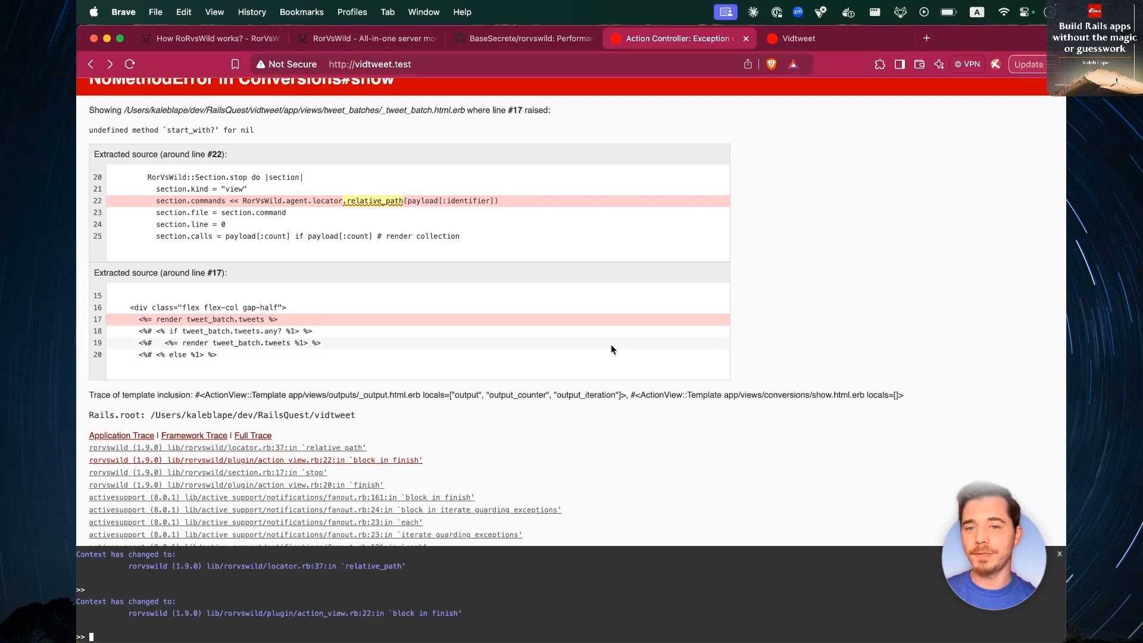
text(payload)
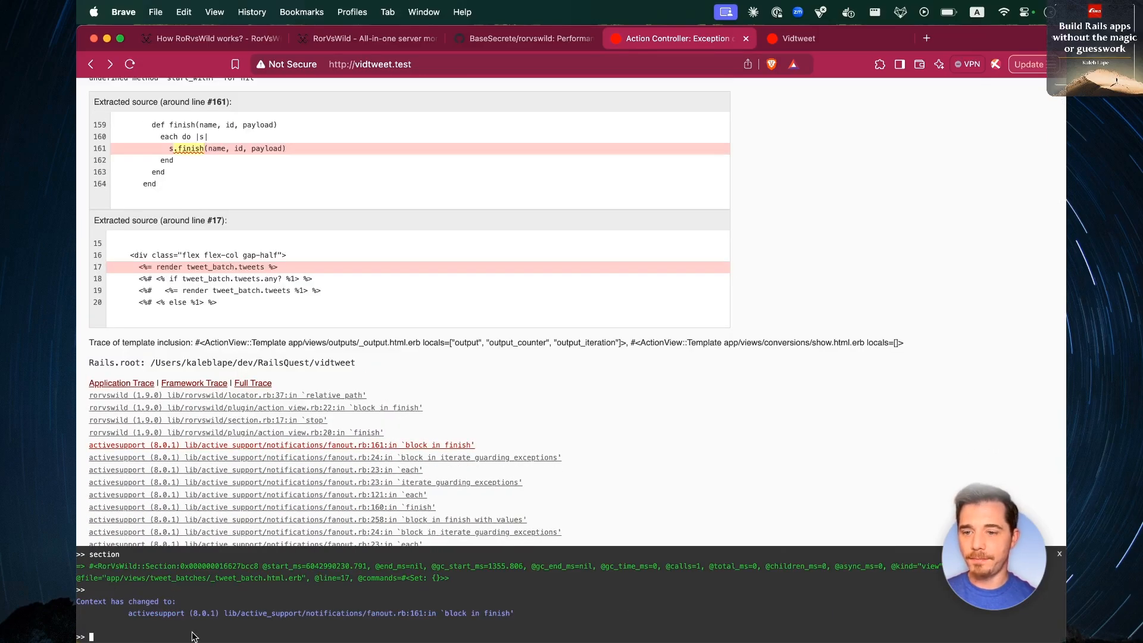
text(name)
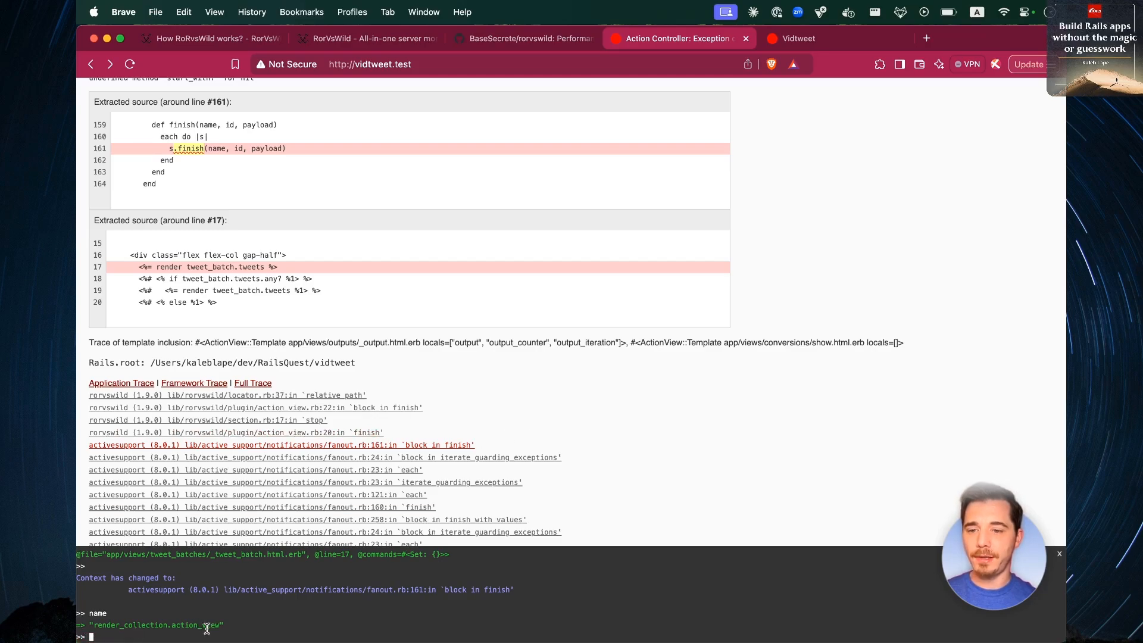
scroll(up, 3)
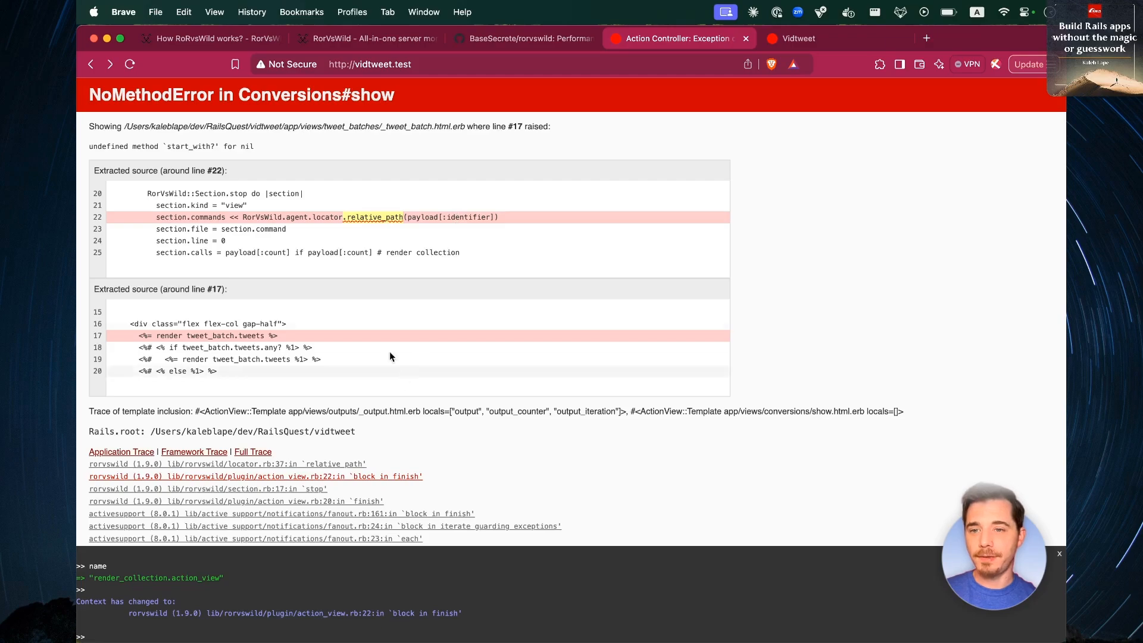
mouse_move(533, 237)
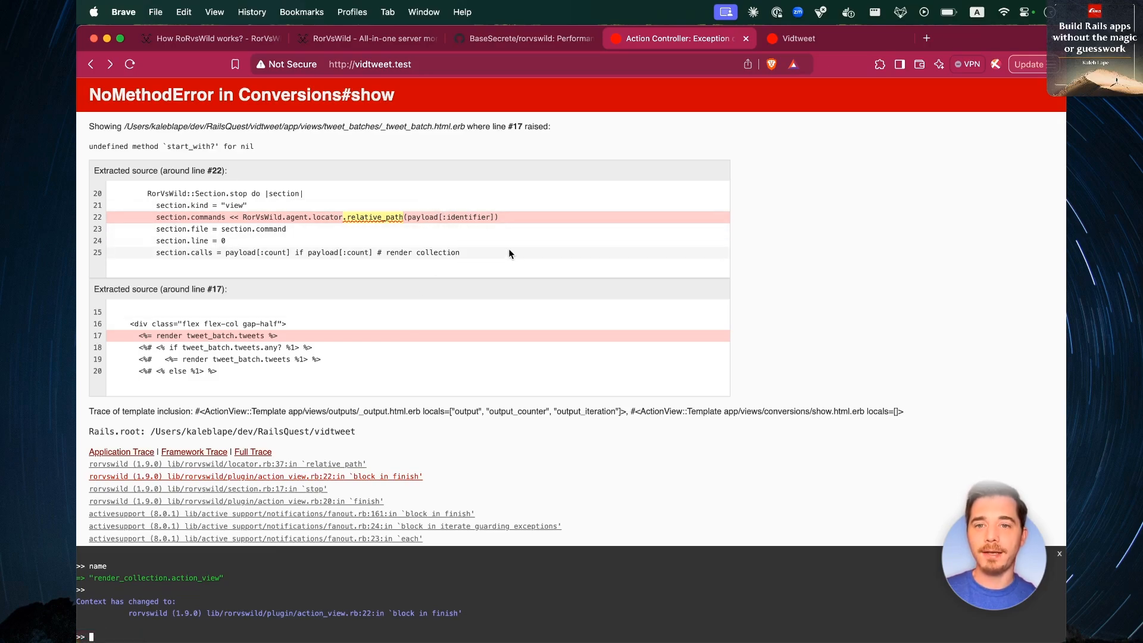
mouse_move(615, 401)
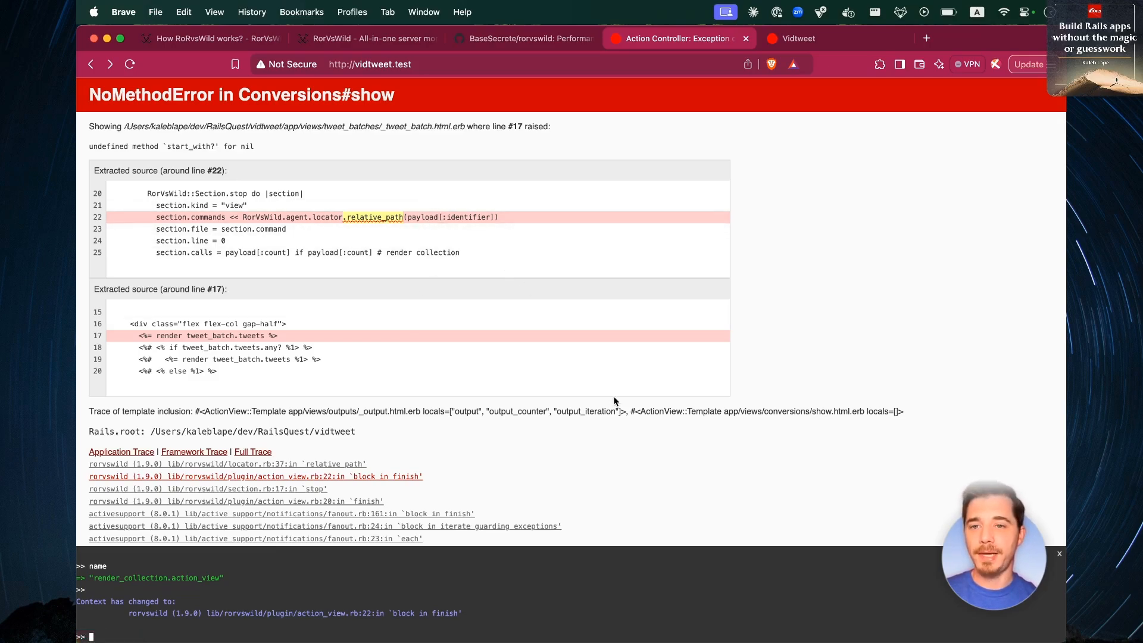
Switch to GitHub issue #36, 'Error when rendering empty collection'.
click(923, 38)
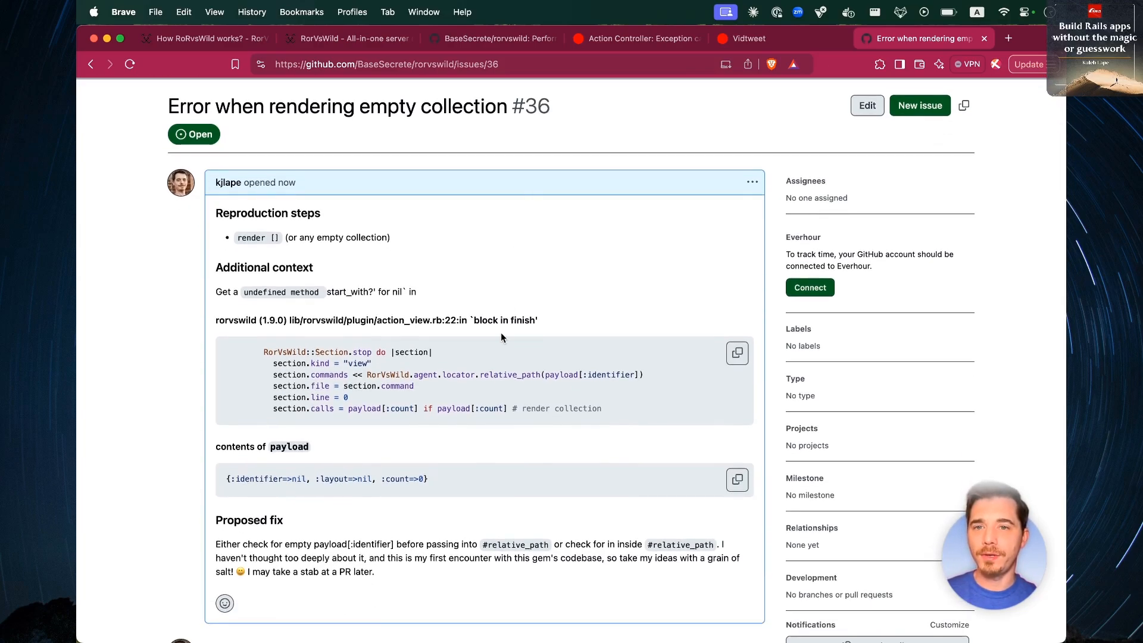
Scroll down through issue #36 on GitHub.
scroll(down, 3)
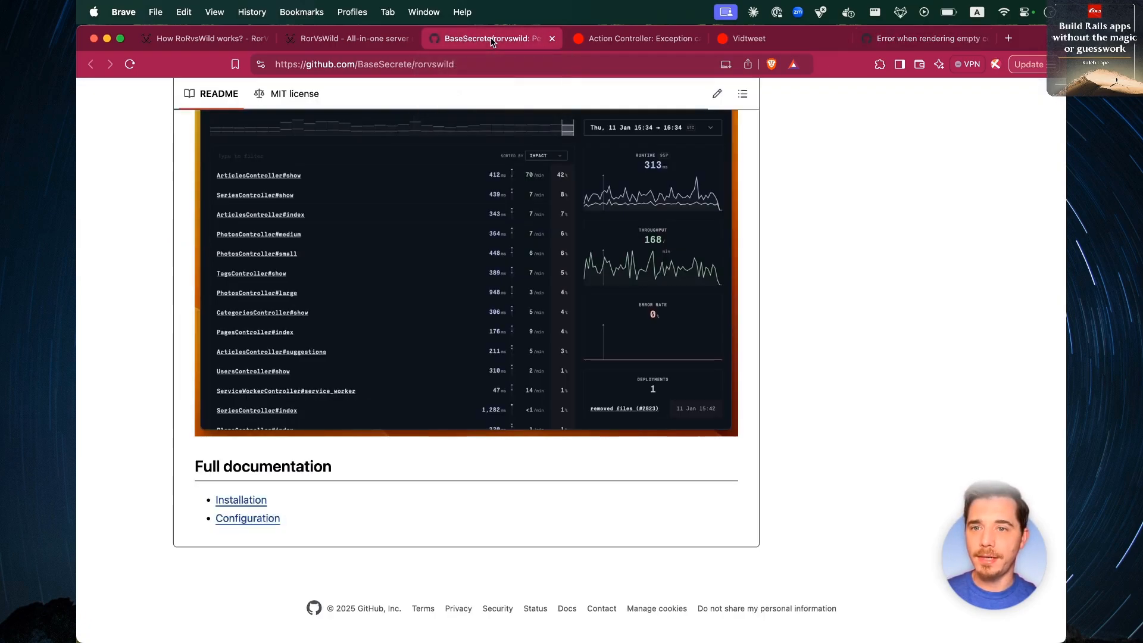
click(635, 39)
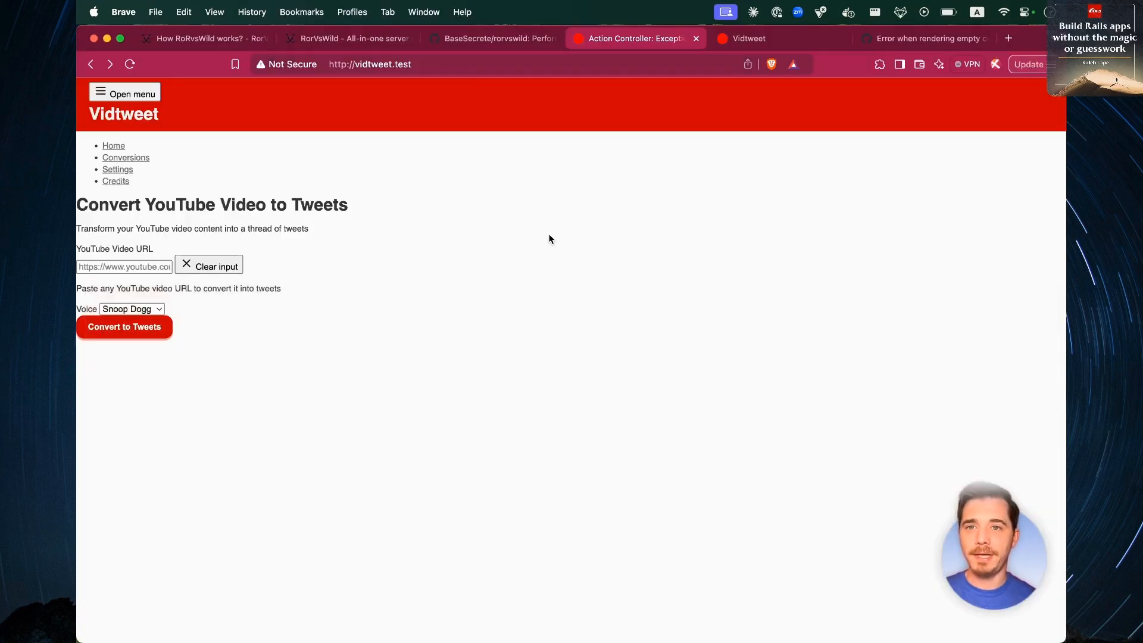
Switch to the RorVsWild VidTweet requests dashboard, showing a 6.06% error rate.
click(348, 39)
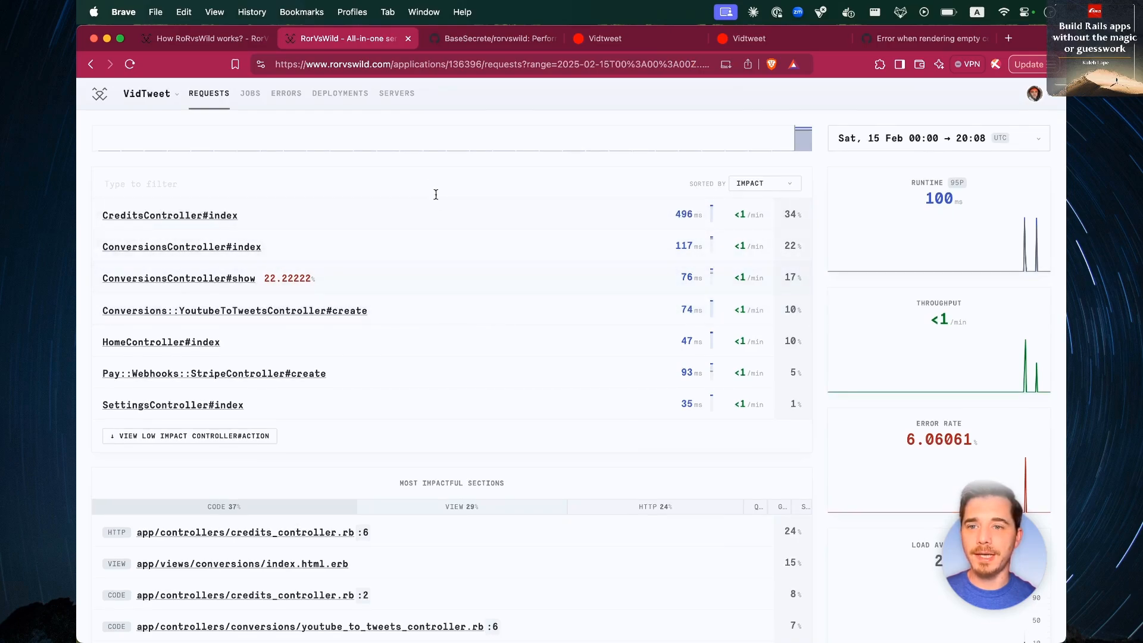
mouse_move(536, 389)
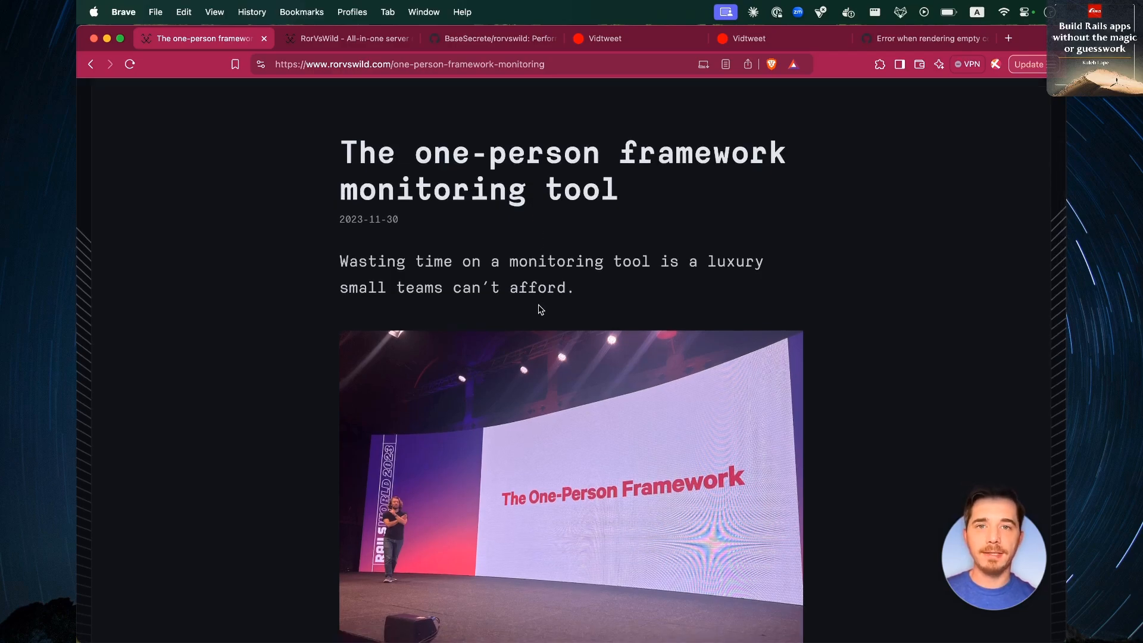
Skim the one-person framework blog post, revisit the requests dashboard, then return to Vidtweet.
scroll(down, 3)
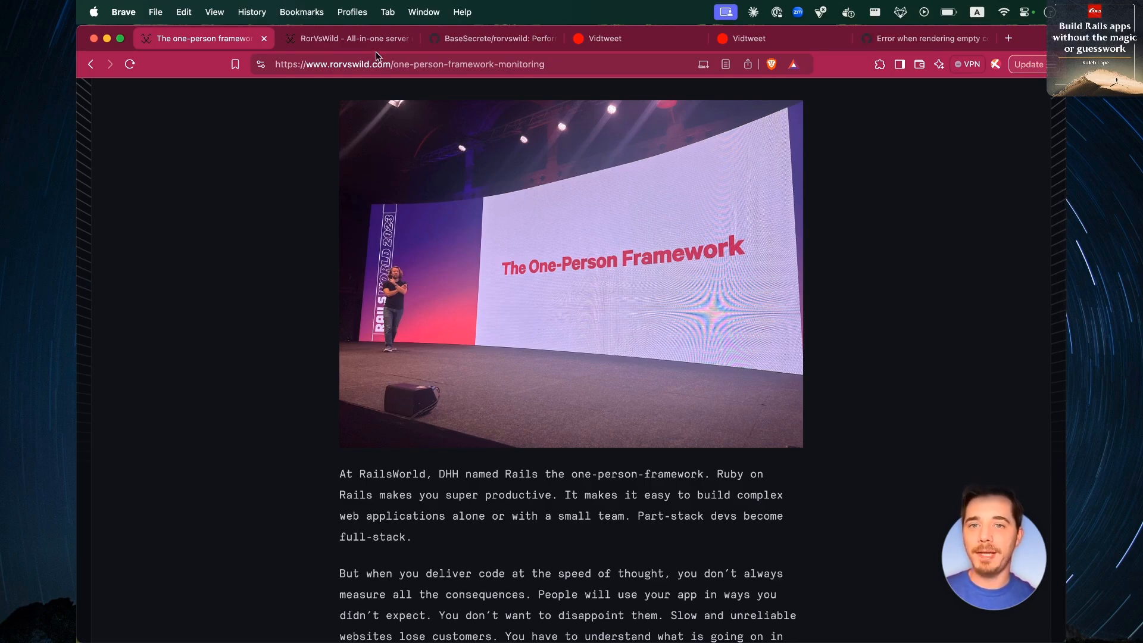
click(346, 38)
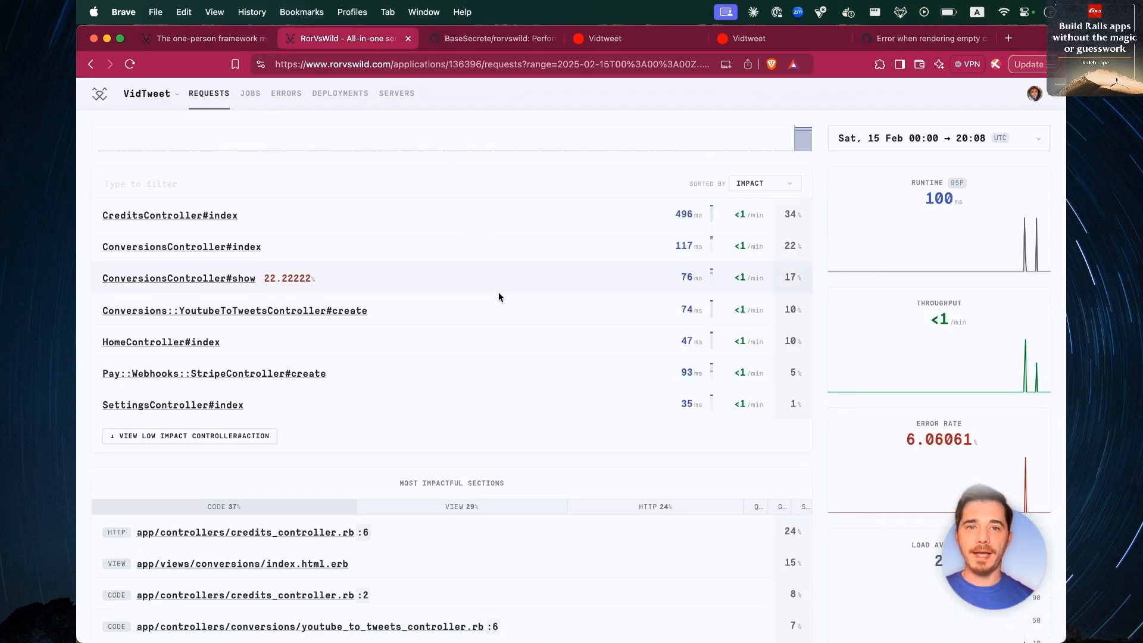
click(604, 38)
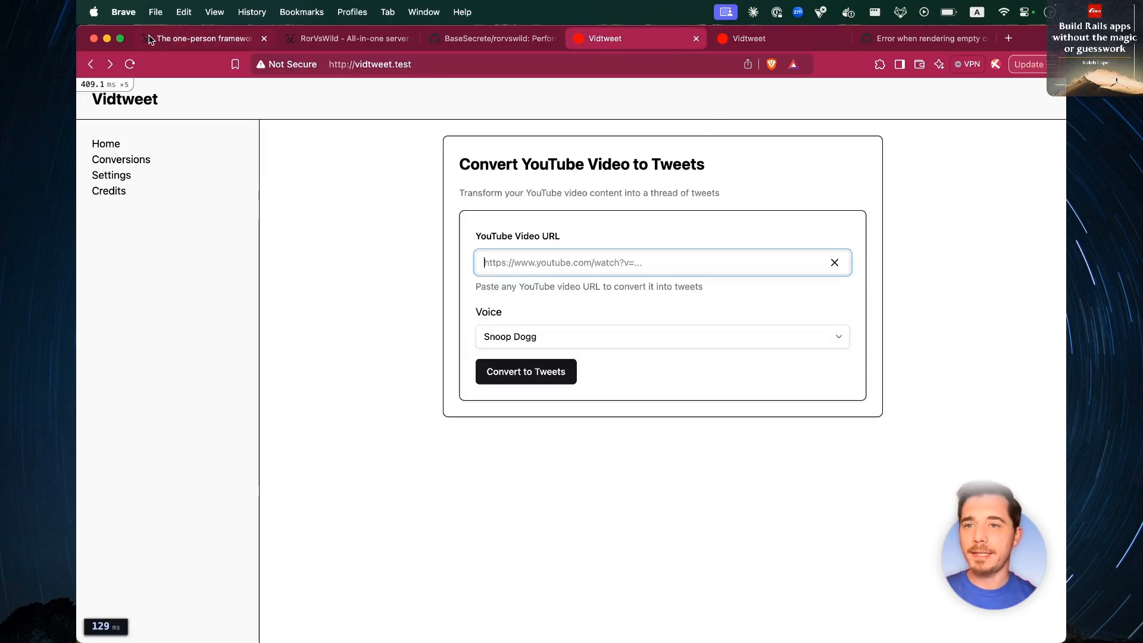
click(197, 38)
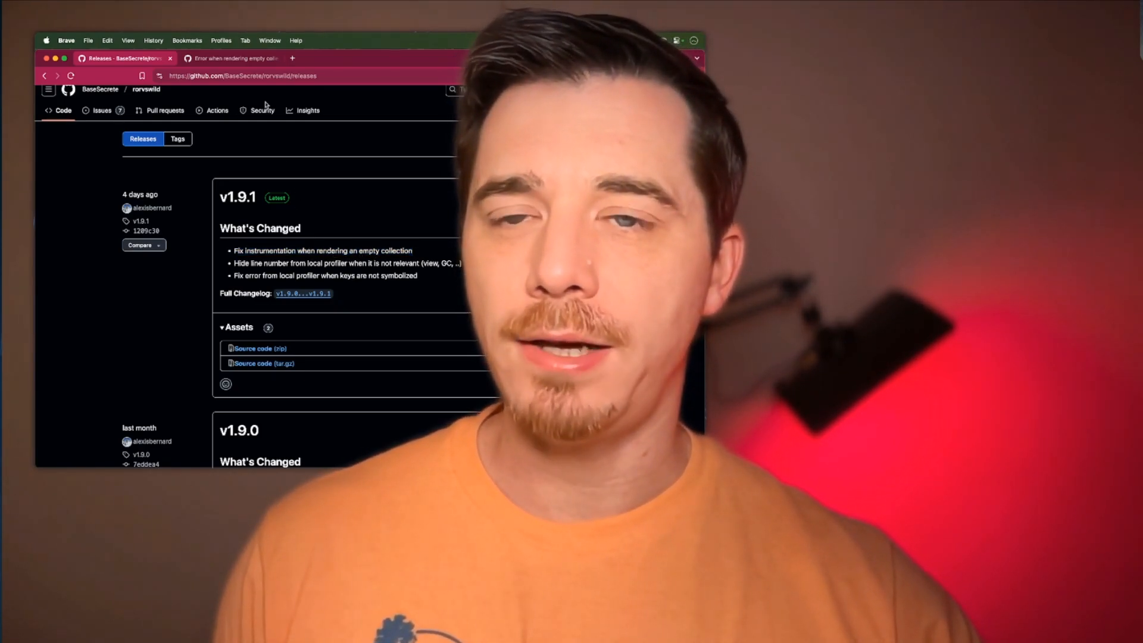
Review closed issue #36, then bring up Neovim showing config/rorvswild.yml.
click(230, 58)
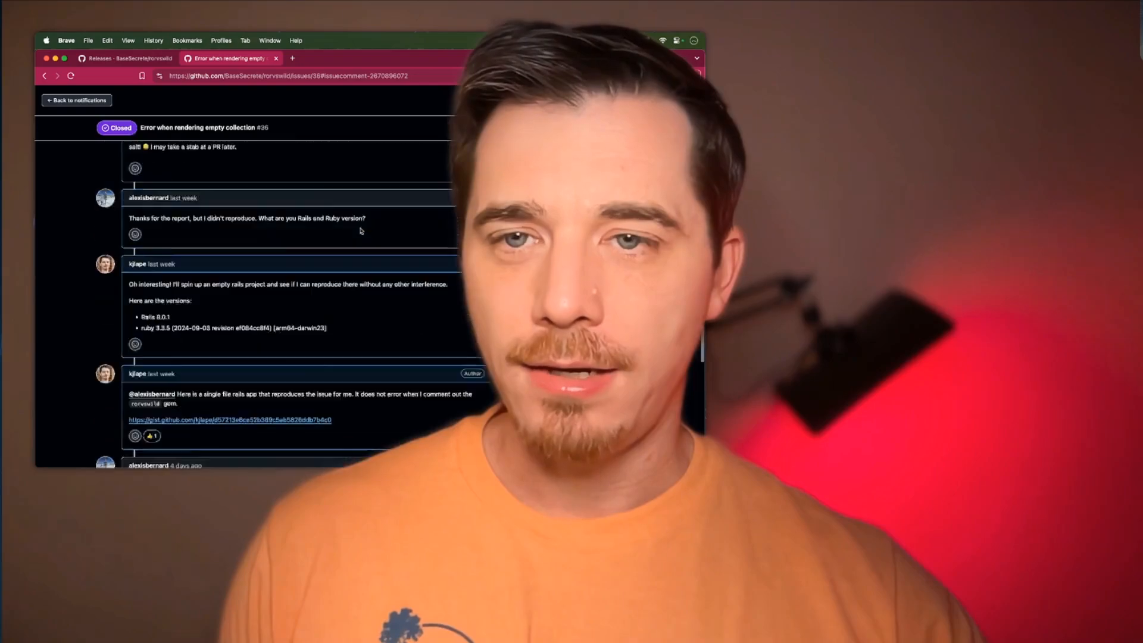
scroll(down, 3)
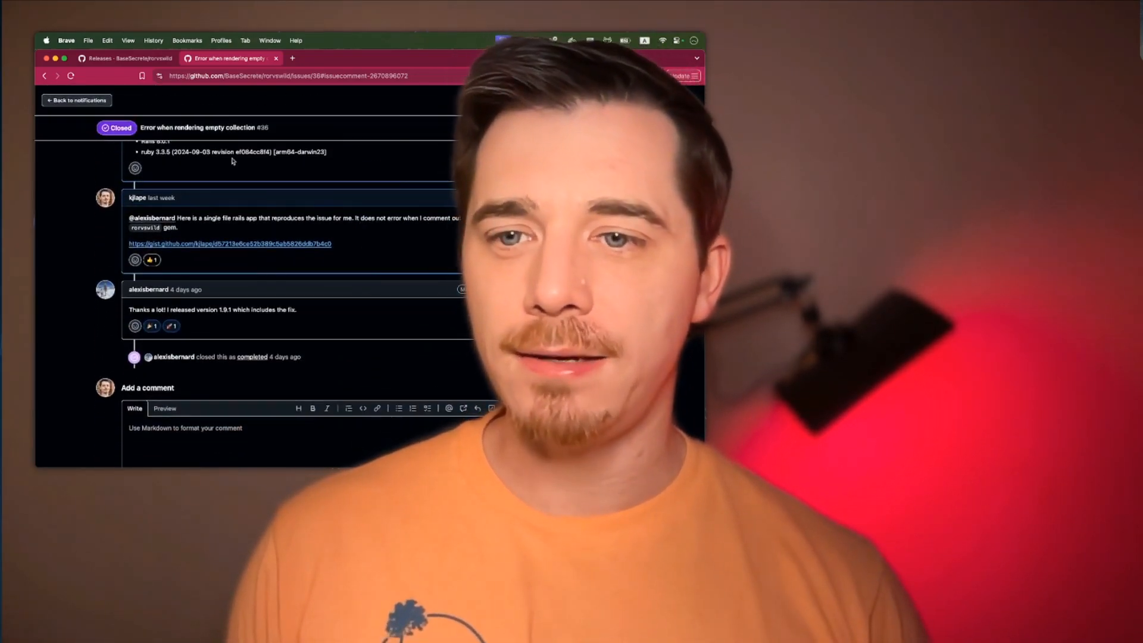
key(cmd+tab)
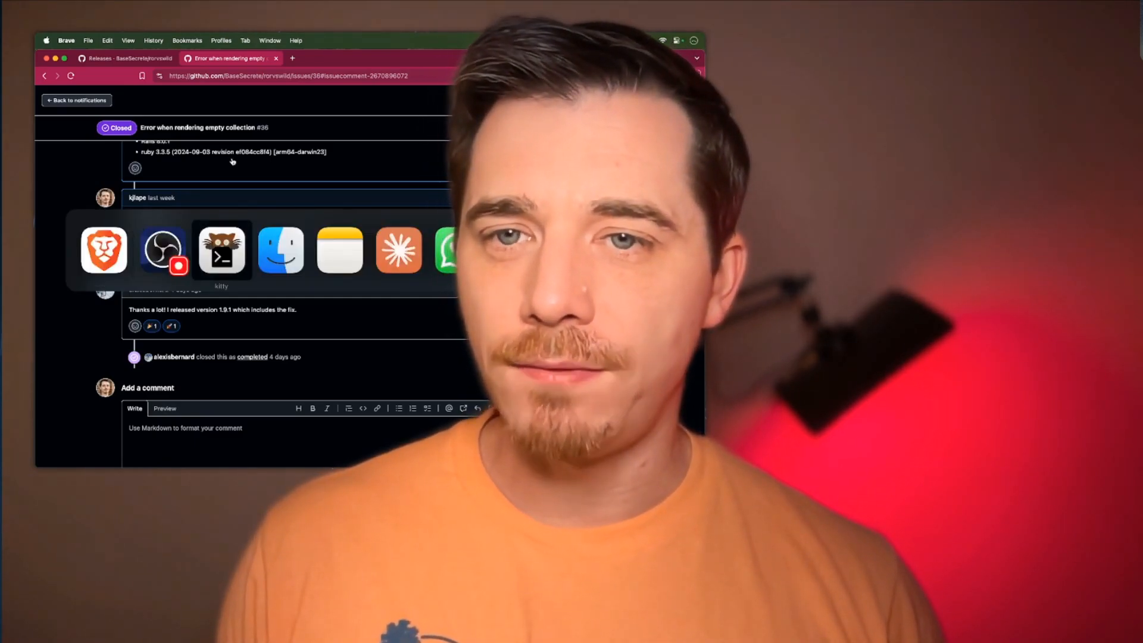
click(222, 250)
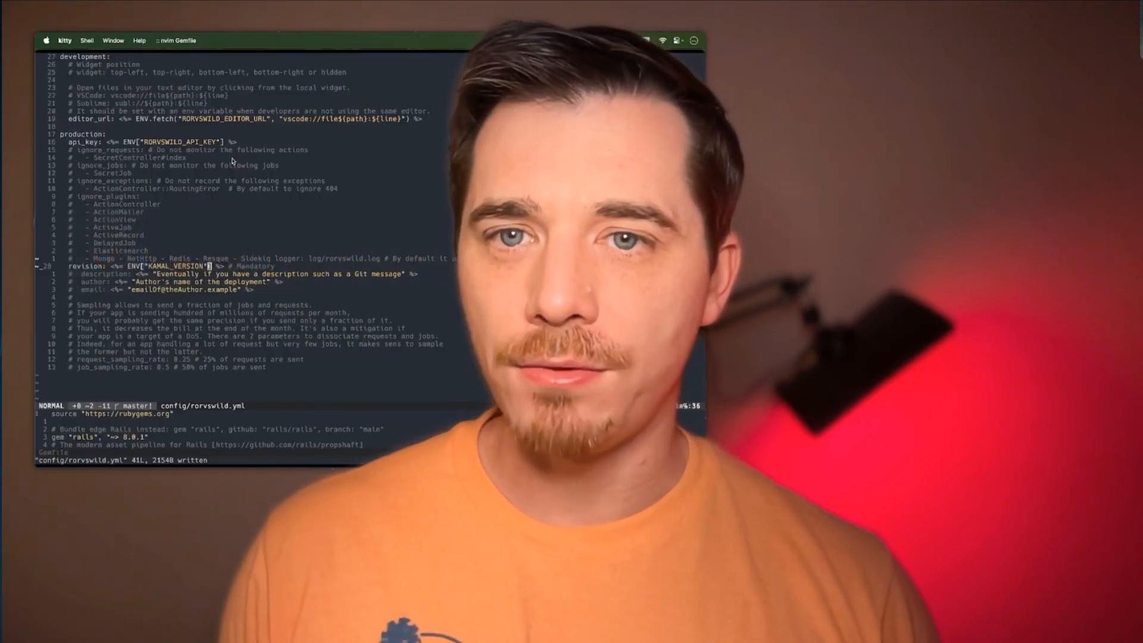